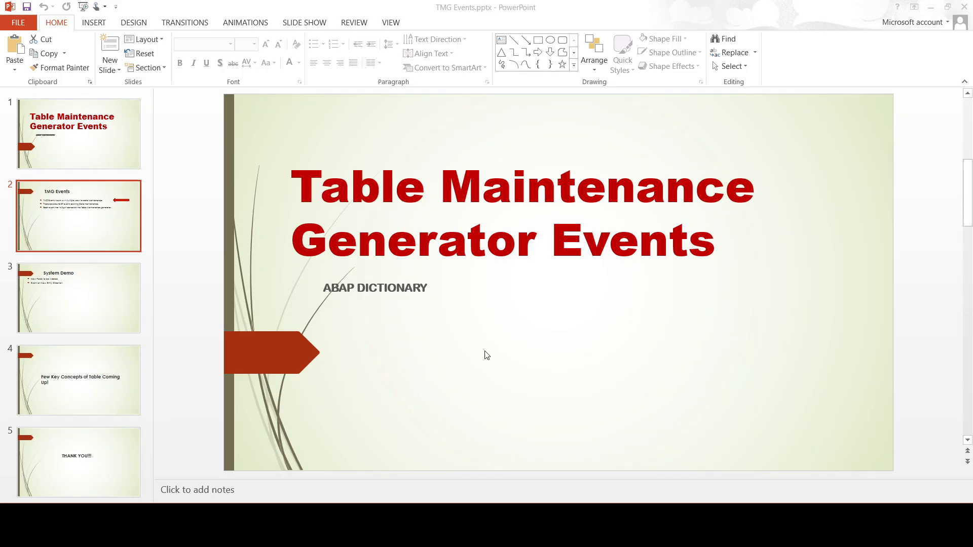
Step: Advance from the title slide past TMG Events to the System Demo slide
{"action": "left_click", "coordinate": [78, 215]}
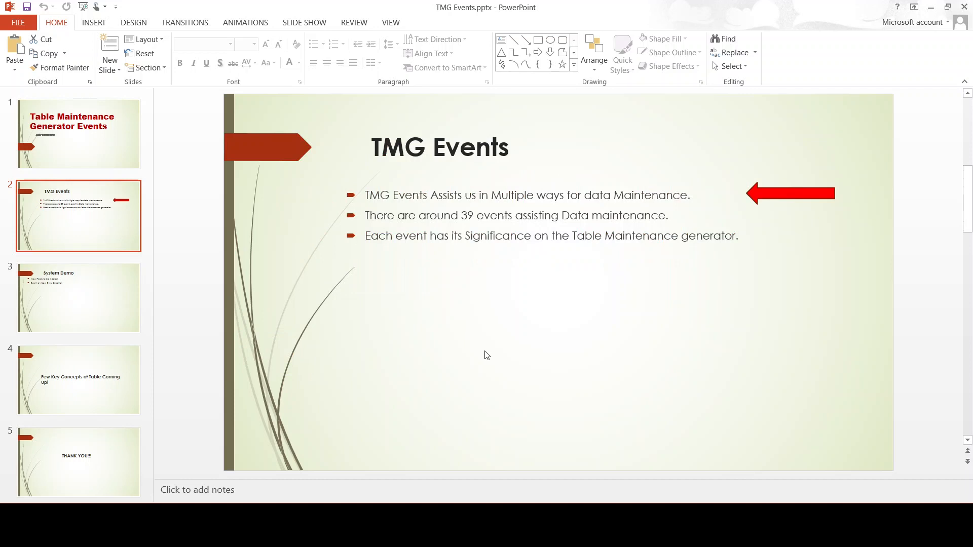
{"action": "left_click", "coordinate": [78, 298]}
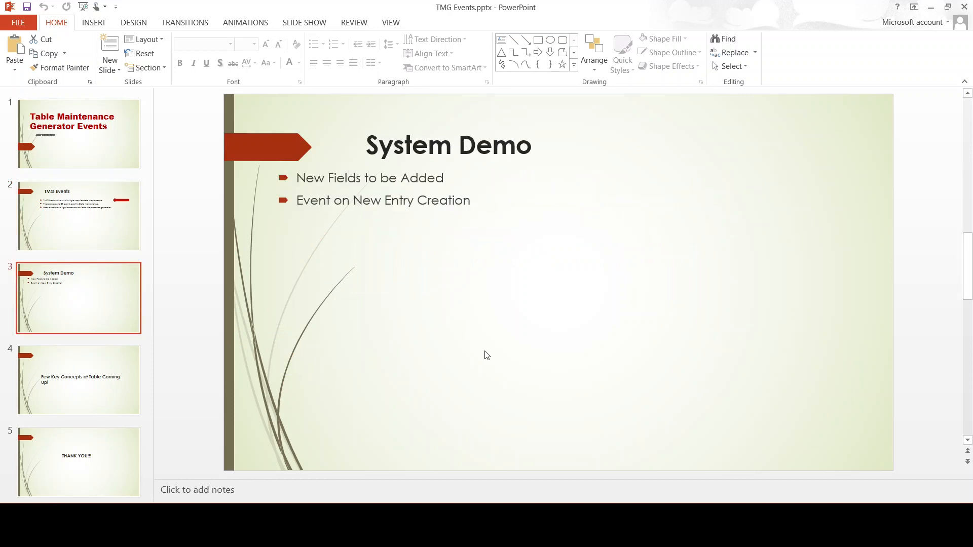
{"action": "mouse_move", "coordinate": [447, 489]}
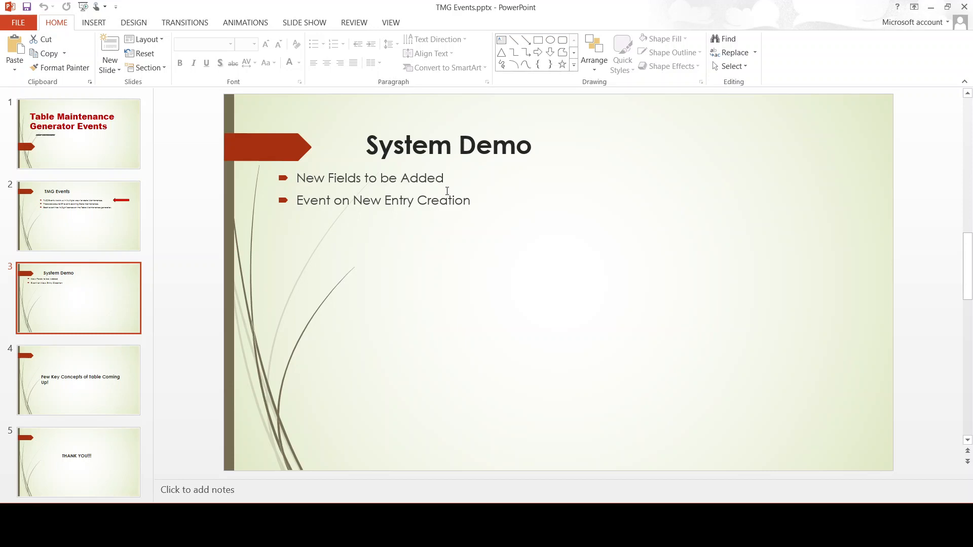
{"action": "mouse_move", "coordinate": [399, 205]}
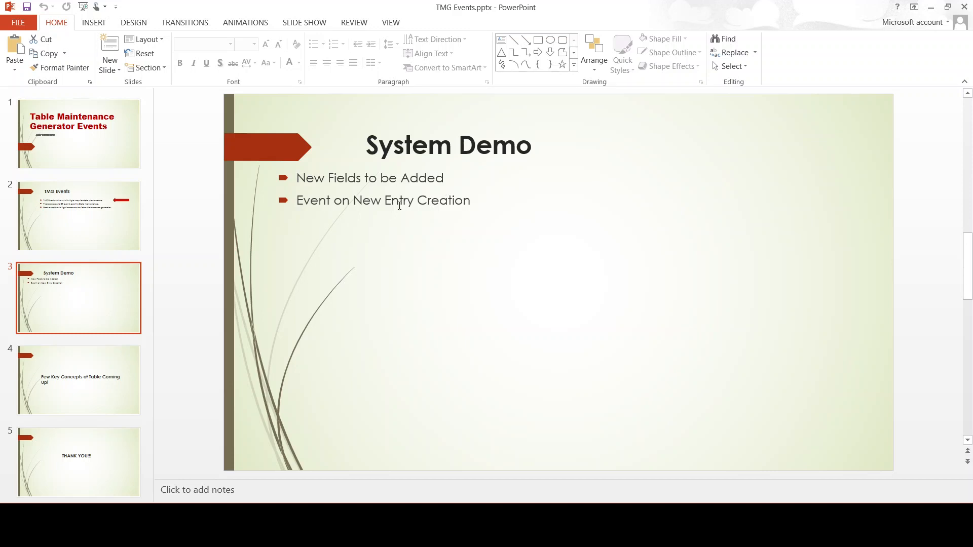
{"action": "mouse_move", "coordinate": [422, 498]}
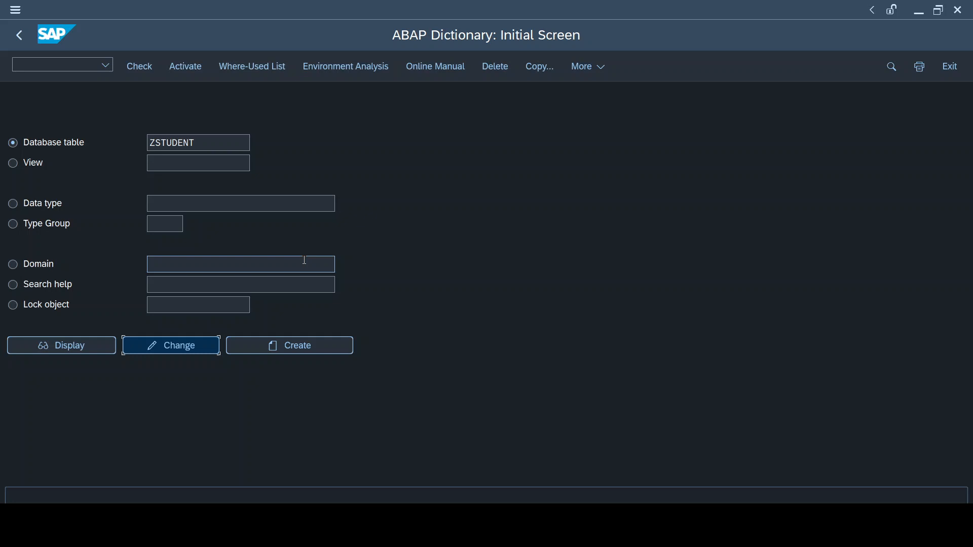
{"action": "mouse_move", "coordinate": [193, 348]}
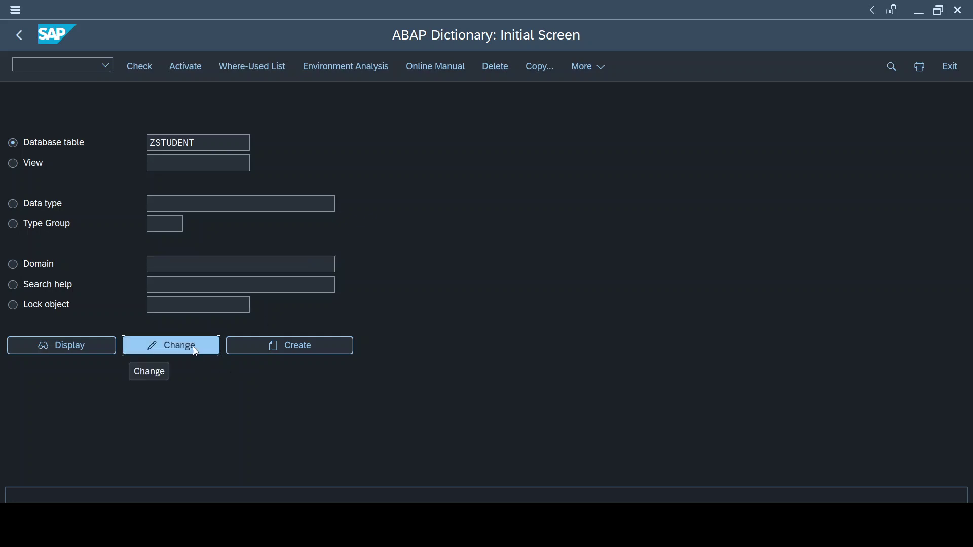
Step: Switch ZSTUDENT to change mode and bring up its Table Maintenance Generator settings
{"action": "left_click", "coordinate": [170, 344]}
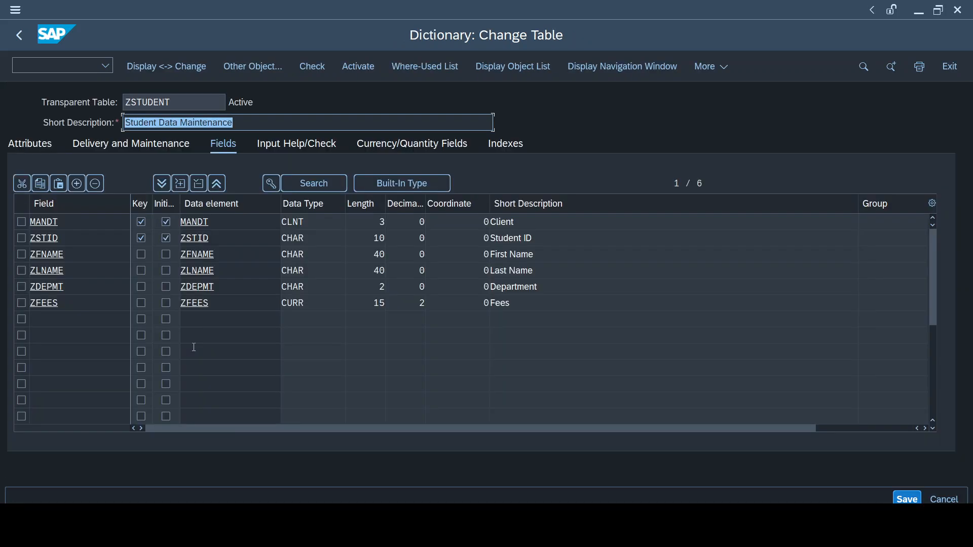
{"action": "left_click", "coordinate": [709, 67]}
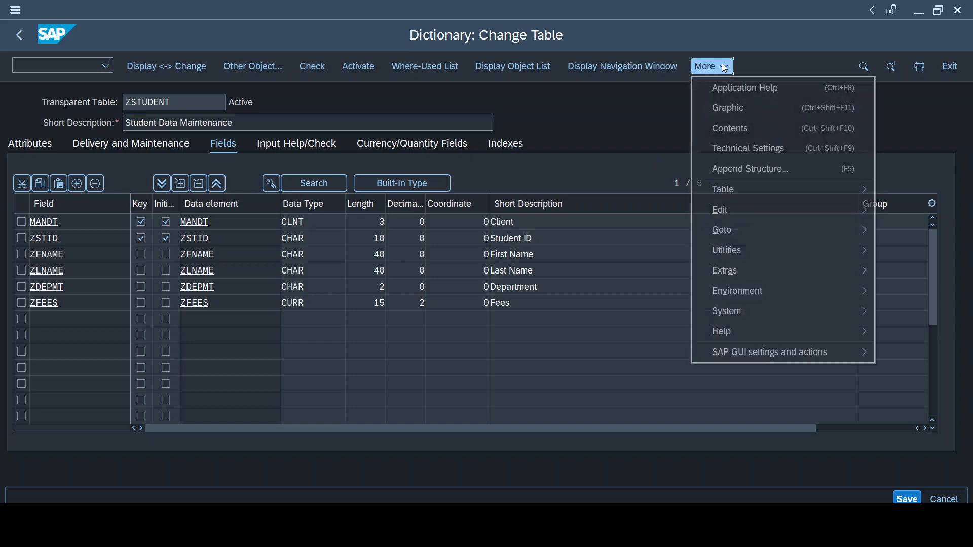
{"action": "left_click", "coordinate": [725, 250]}
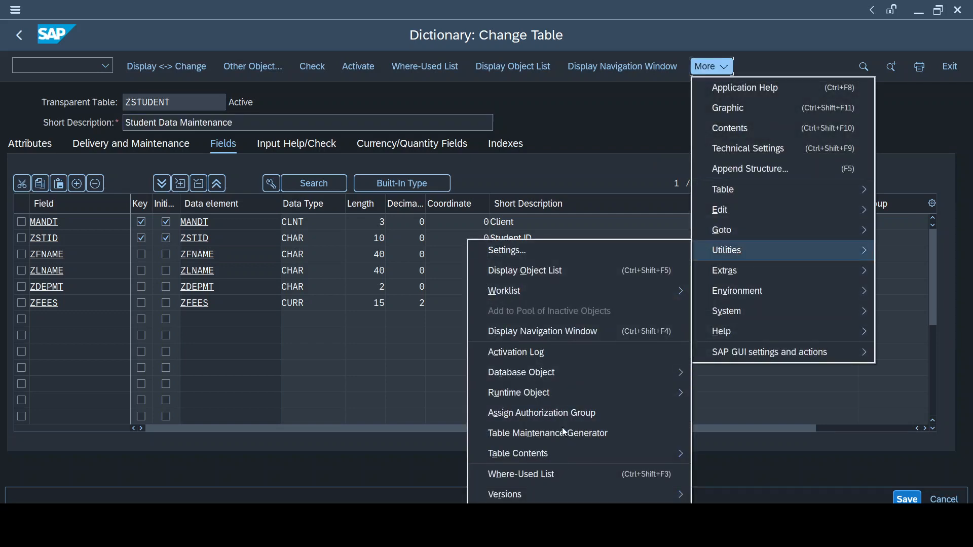
{"action": "left_click", "coordinate": [547, 433]}
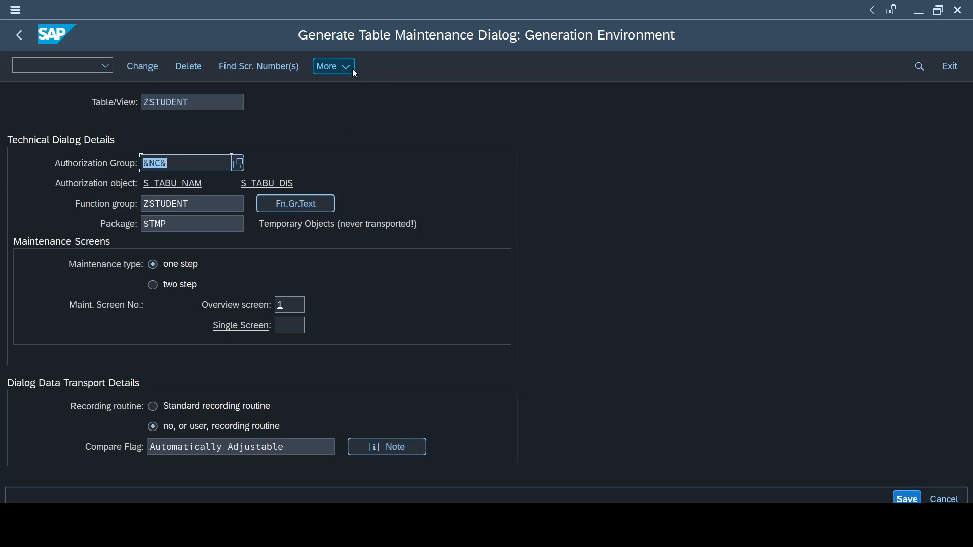
Step: Review the generator's Environment > Modification options and return to ZSTUDENT's field list
{"action": "left_click", "coordinate": [332, 66]}
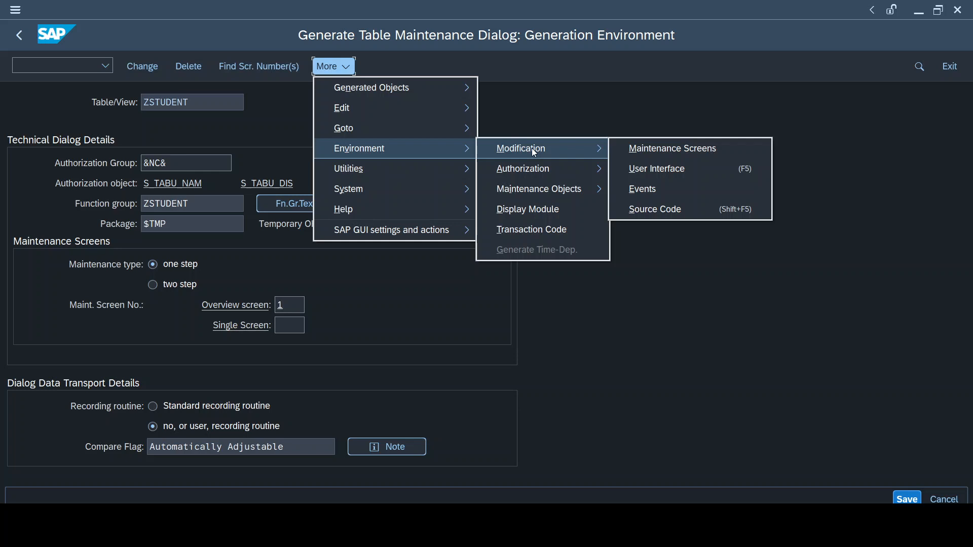
{"action": "mouse_move", "coordinate": [651, 196]}
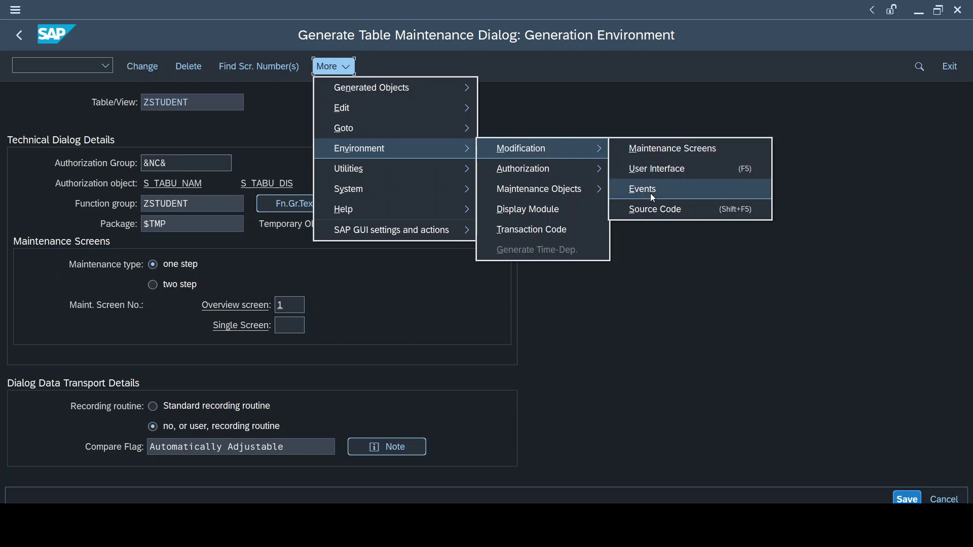
{"action": "mouse_move", "coordinate": [676, 192]}
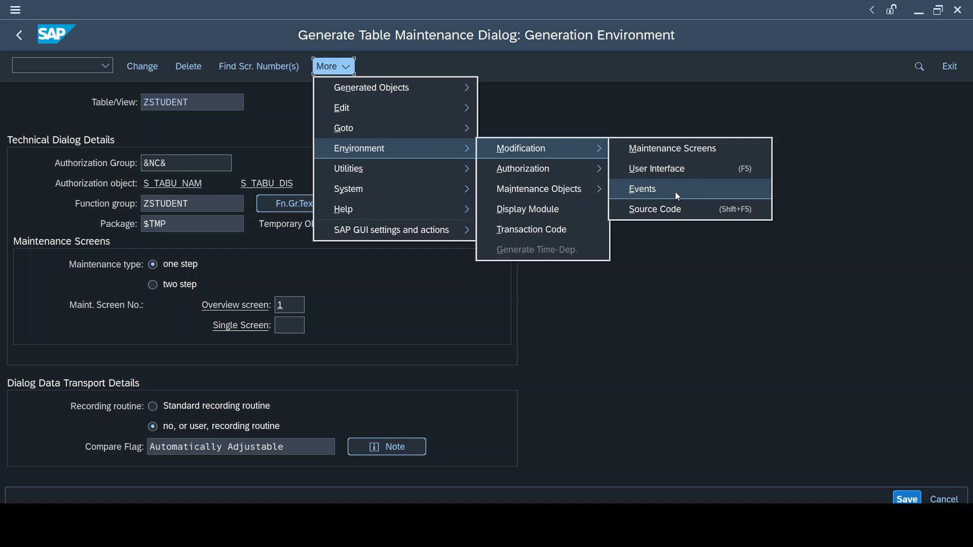
{"action": "left_click", "coordinate": [642, 188]}
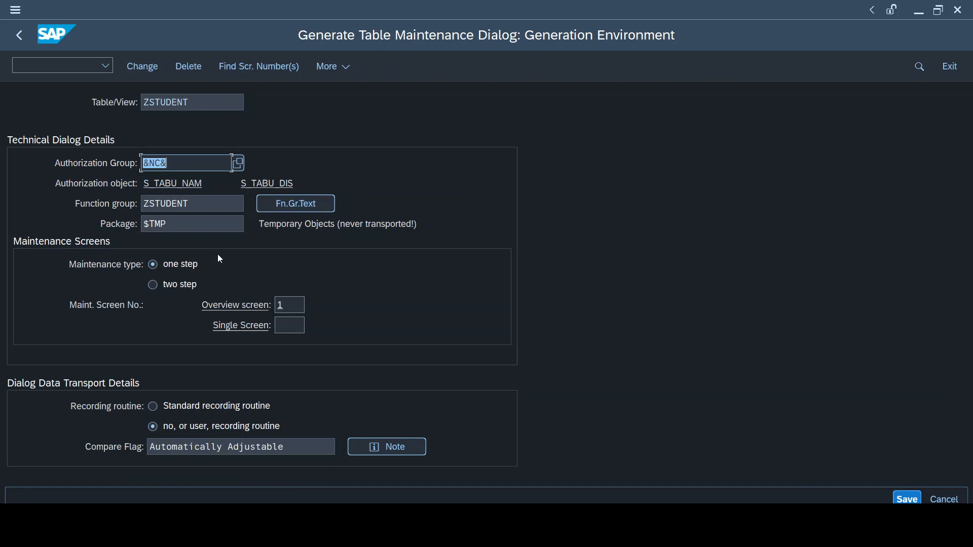
{"action": "left_click", "coordinate": [18, 35]}
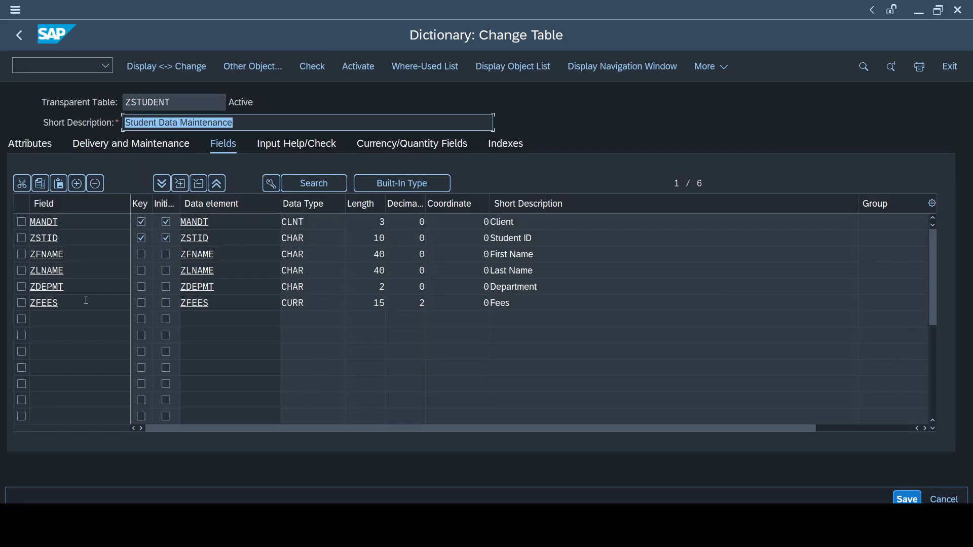
Step: Add fields ZDATS with data element DATS and ZTIMS with data element TIMS to ZSTUDENT
{"action": "left_click", "coordinate": [73, 319]}
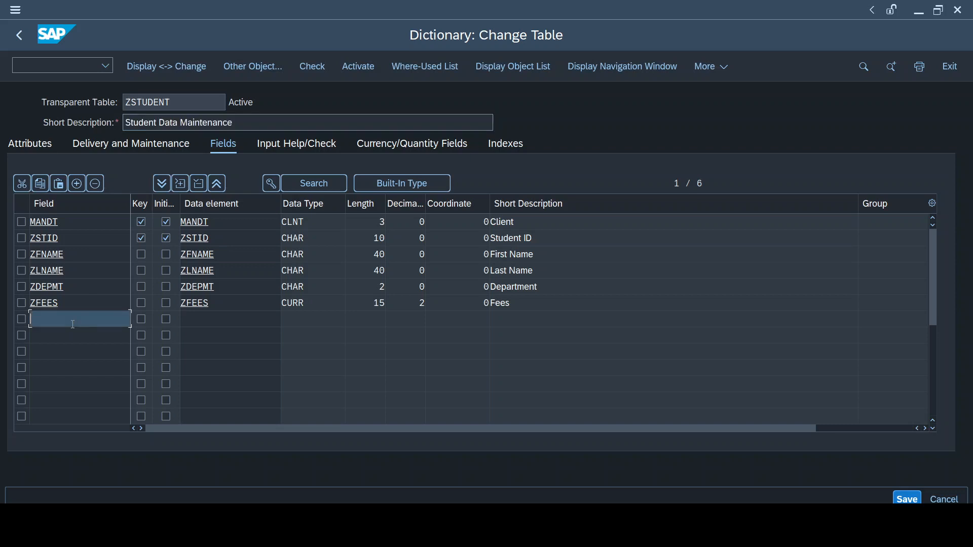
{"action": "type", "text": "ZDATS"}
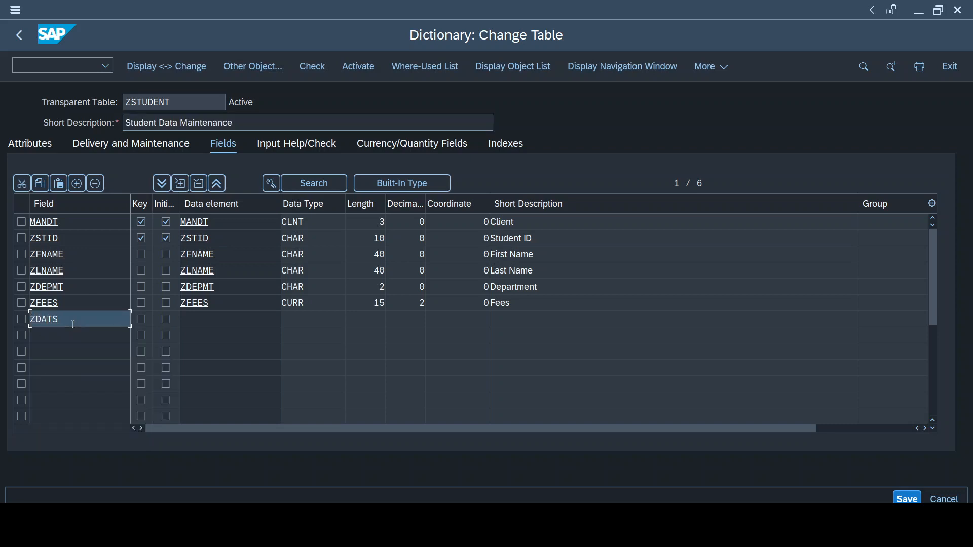
{"action": "type", "text": "DA"}
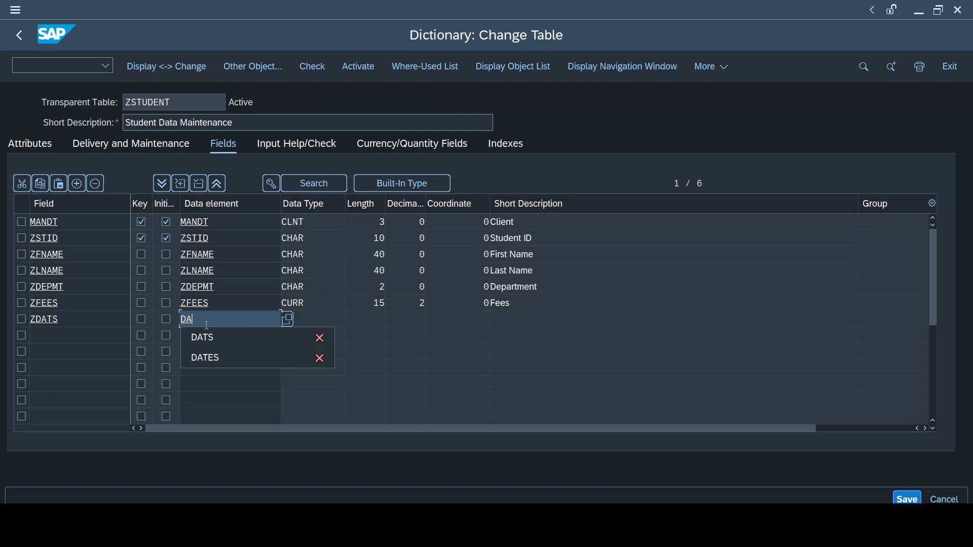
{"action": "left_click", "coordinate": [202, 338]}
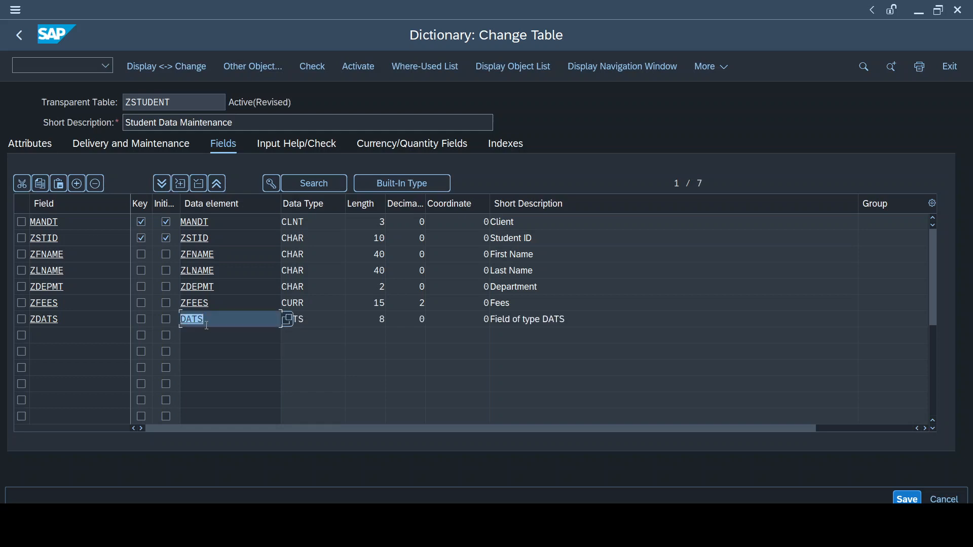
{"action": "type", "text": "ZTIMS"}
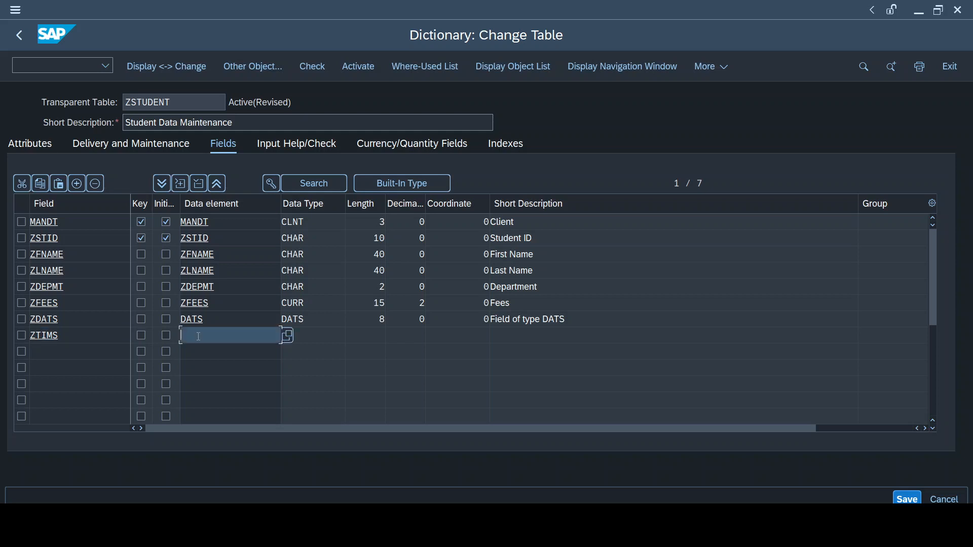
{"action": "type", "text": "TIMS"}
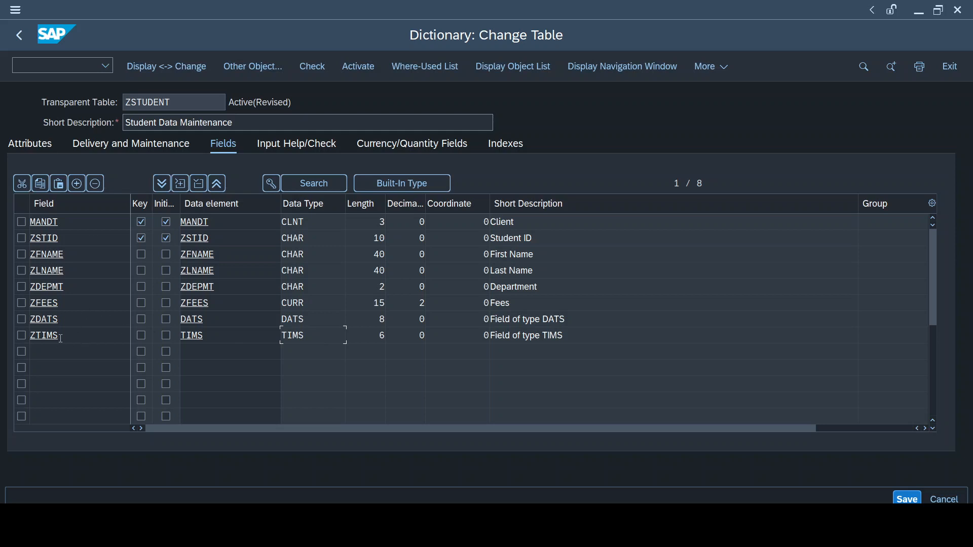
{"action": "double_click", "coordinate": [147, 101]}
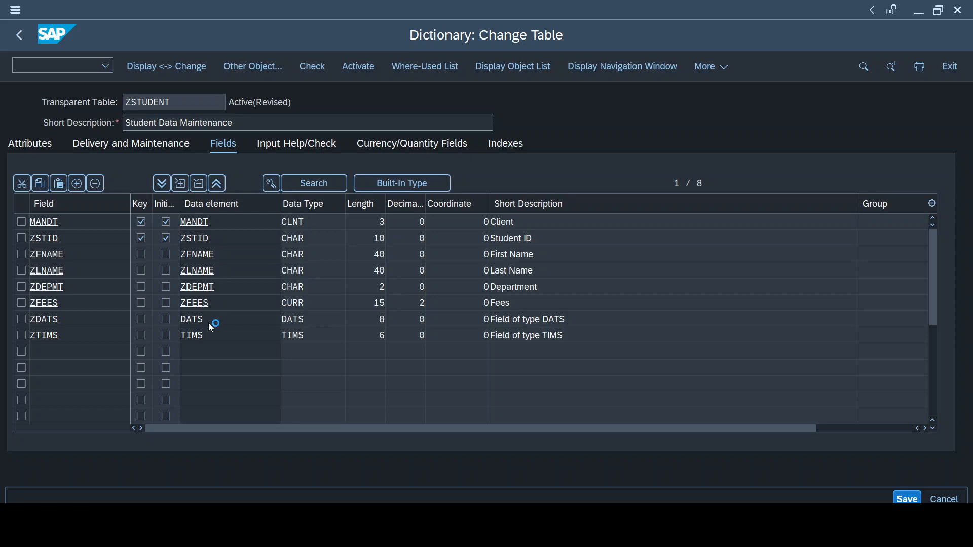
Step: Save and activate ZSTUDENT, then start deleting its generated maintenance dialog
{"action": "left_click", "coordinate": [357, 67]}
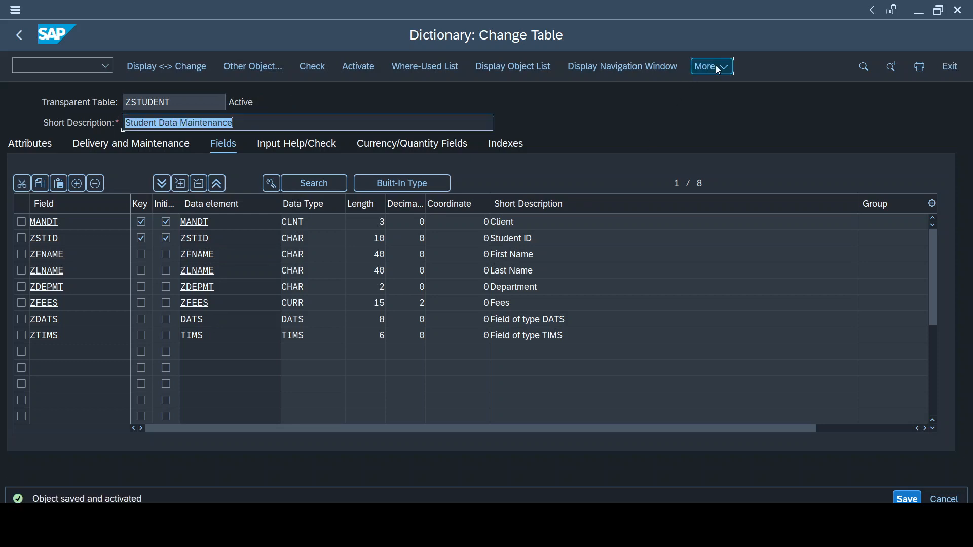
{"action": "left_click", "coordinate": [710, 67]}
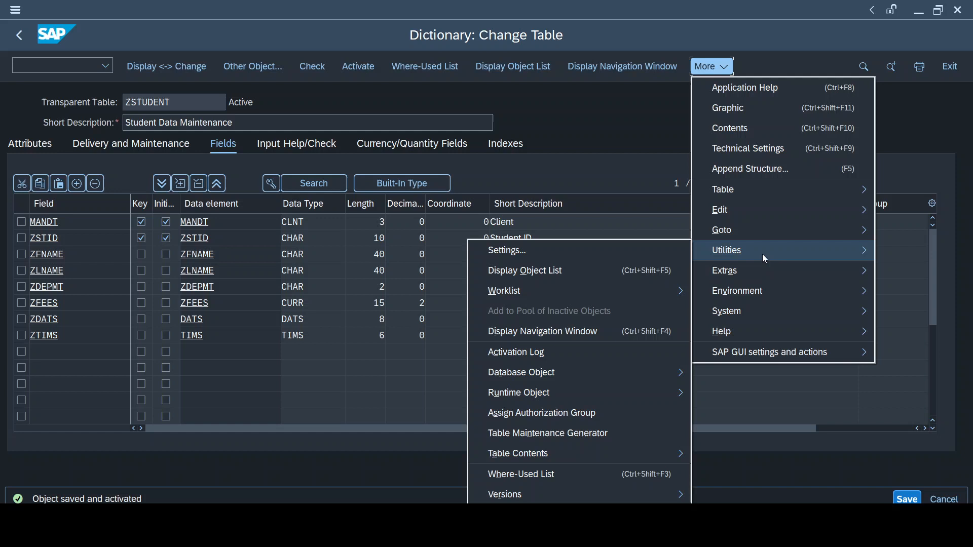
{"action": "mouse_move", "coordinate": [570, 418]}
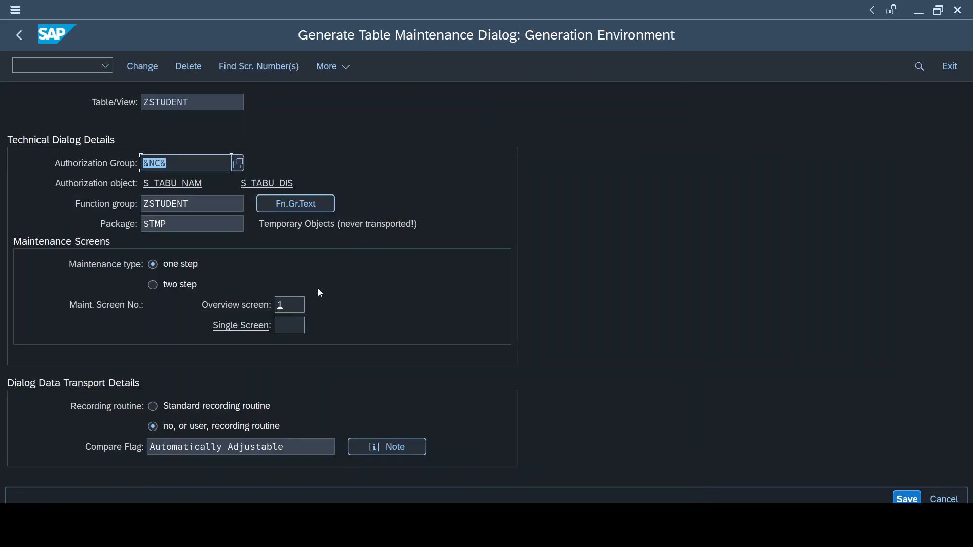
{"action": "mouse_move", "coordinate": [188, 67]}
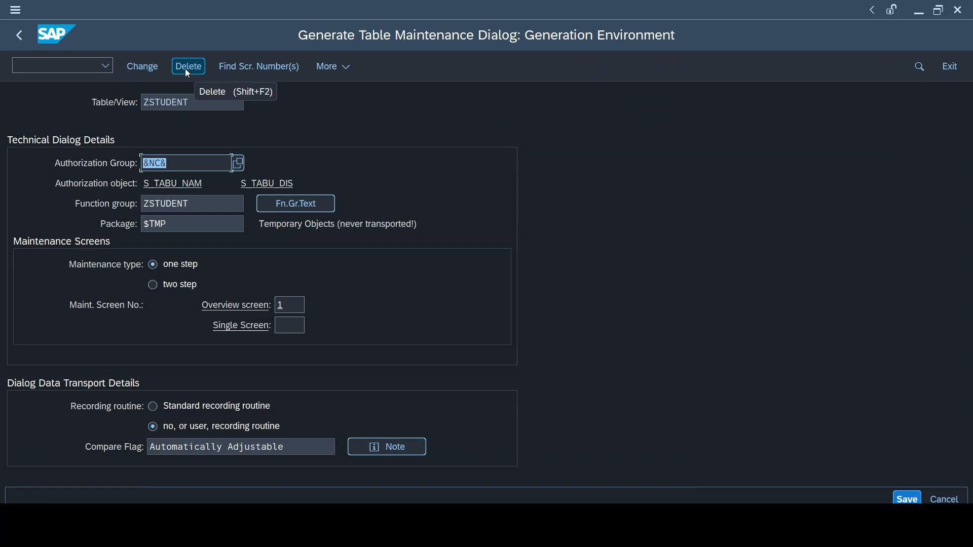
{"action": "left_click", "coordinate": [188, 66]}
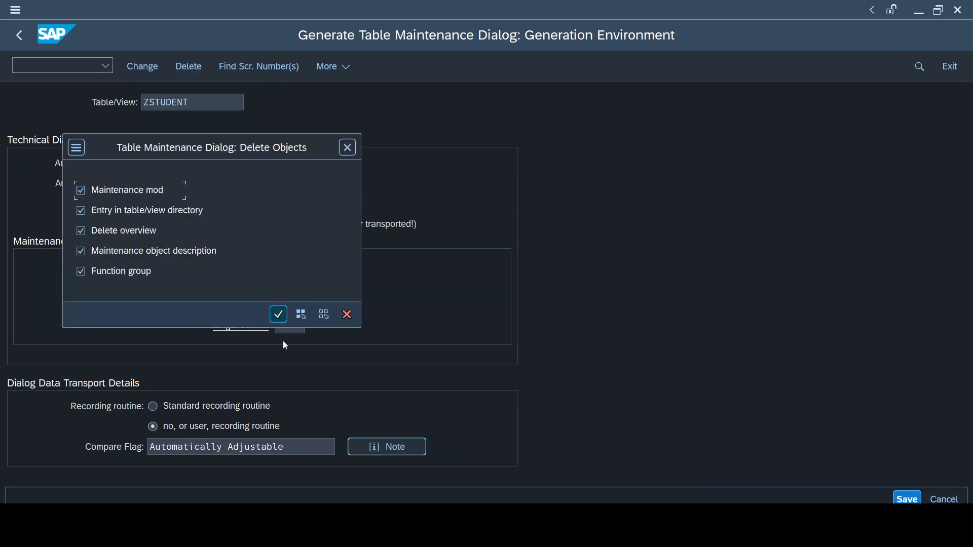
Step: Confirm deleting all generated maintenance objects in the Delete Objects popup
{"action": "left_click", "coordinate": [277, 314]}
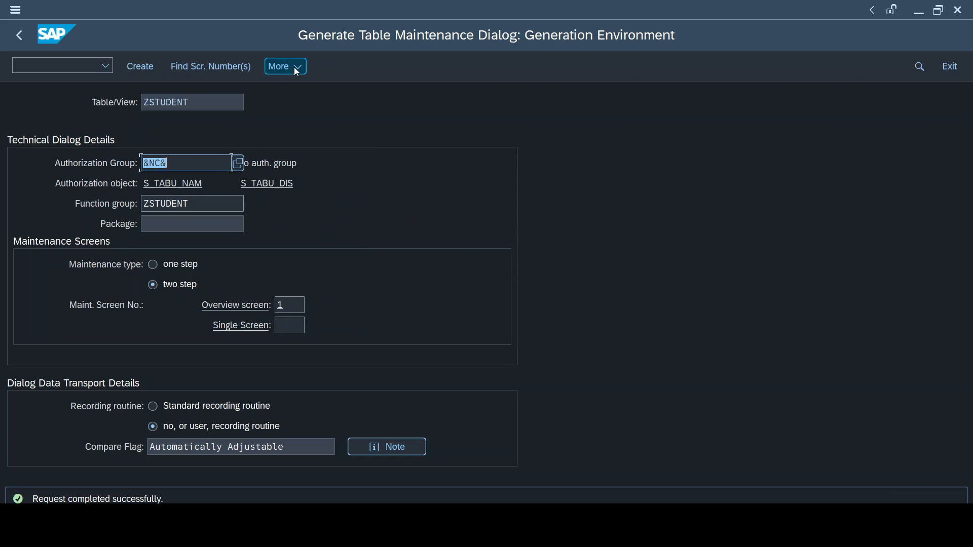
{"action": "left_click", "coordinate": [284, 67]}
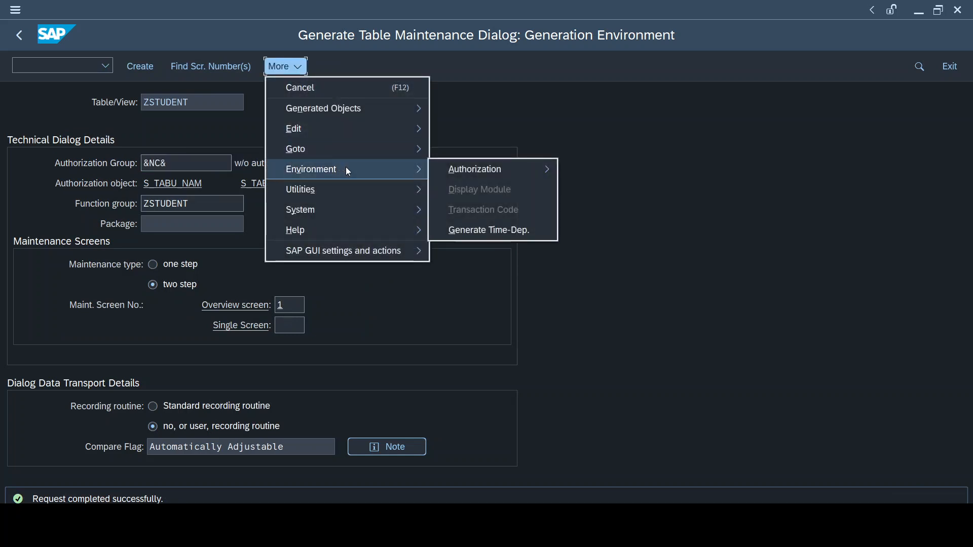
{"action": "left_click", "coordinate": [494, 170]}
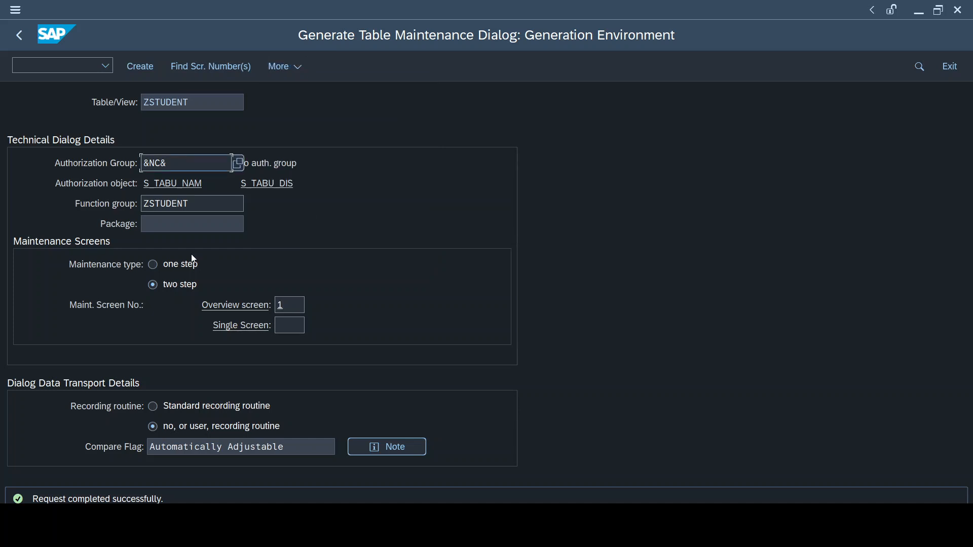
Step: Generate the ZSTUDENT maintenance dialog as a local $TMP object and head for its Events
{"action": "left_click", "coordinate": [152, 263]}
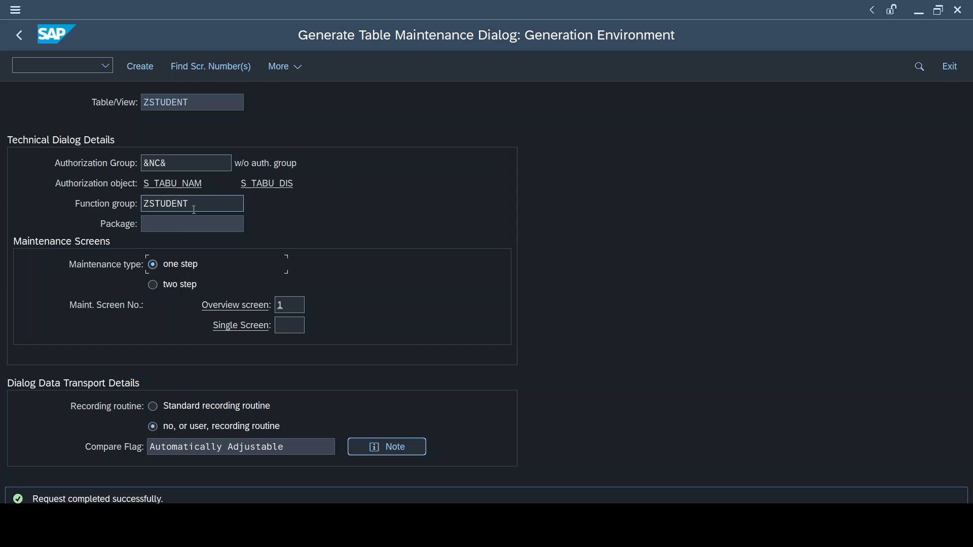
{"action": "left_click", "coordinate": [140, 66]}
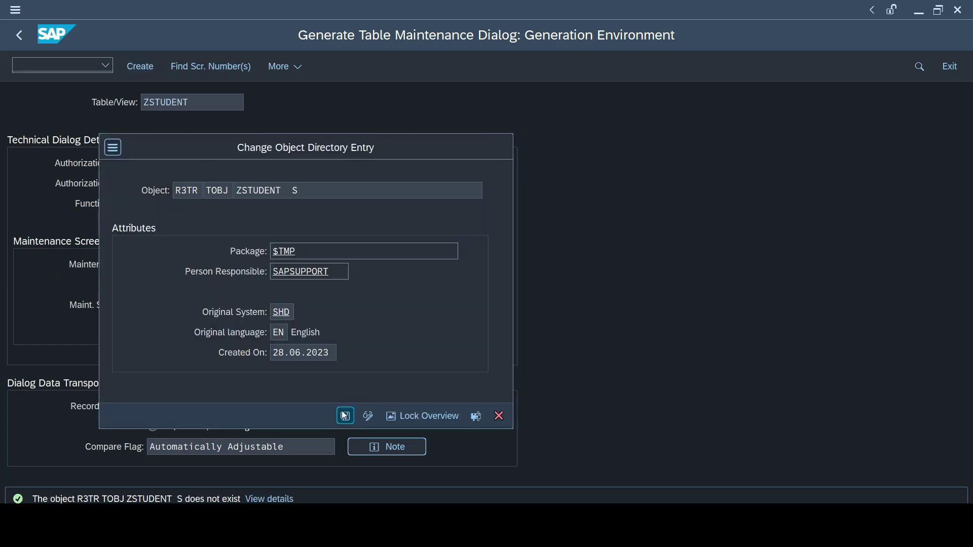
{"action": "left_click", "coordinate": [345, 415]}
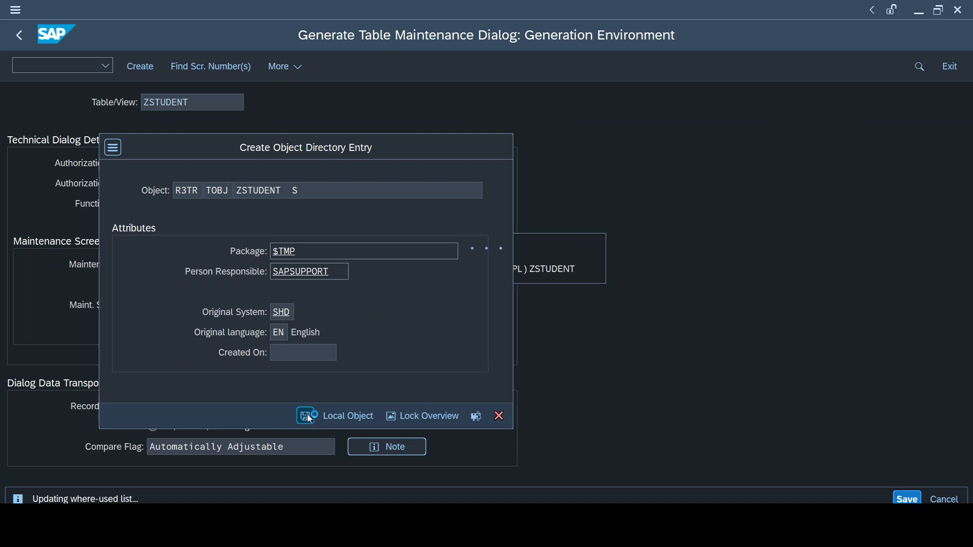
{"action": "left_click", "coordinate": [307, 415]}
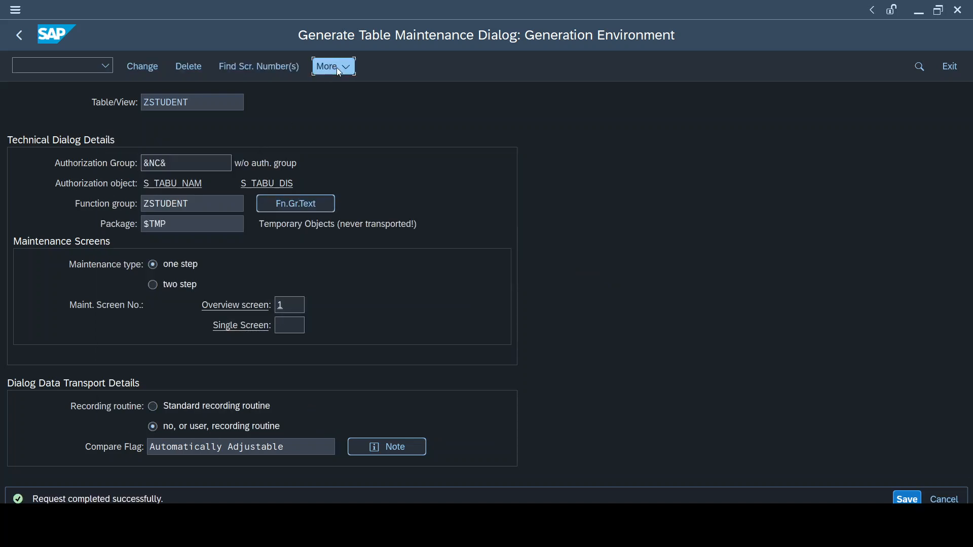
{"action": "left_click", "coordinate": [332, 66]}
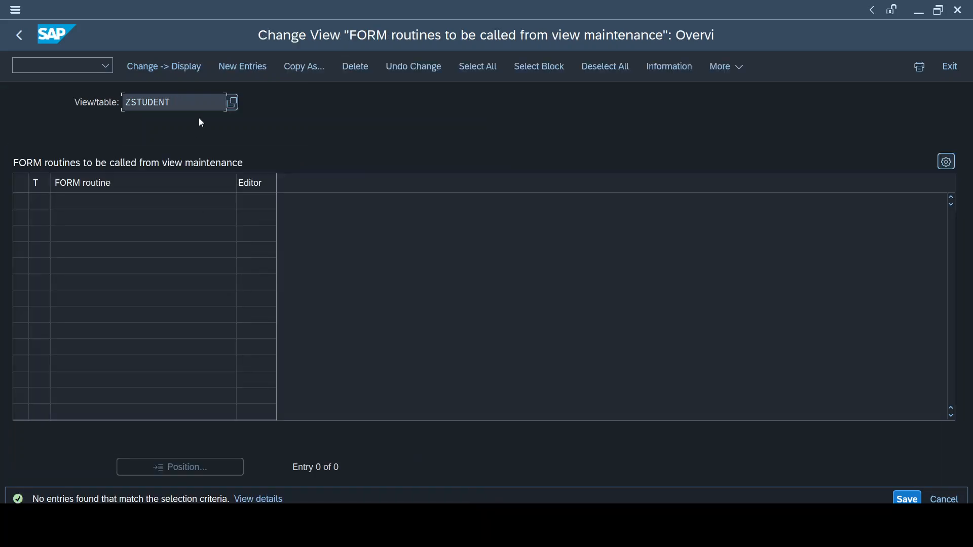
Step: Add a new event routine row and list the 39 maintenance events to pick event 05
{"action": "left_click", "coordinate": [242, 67]}
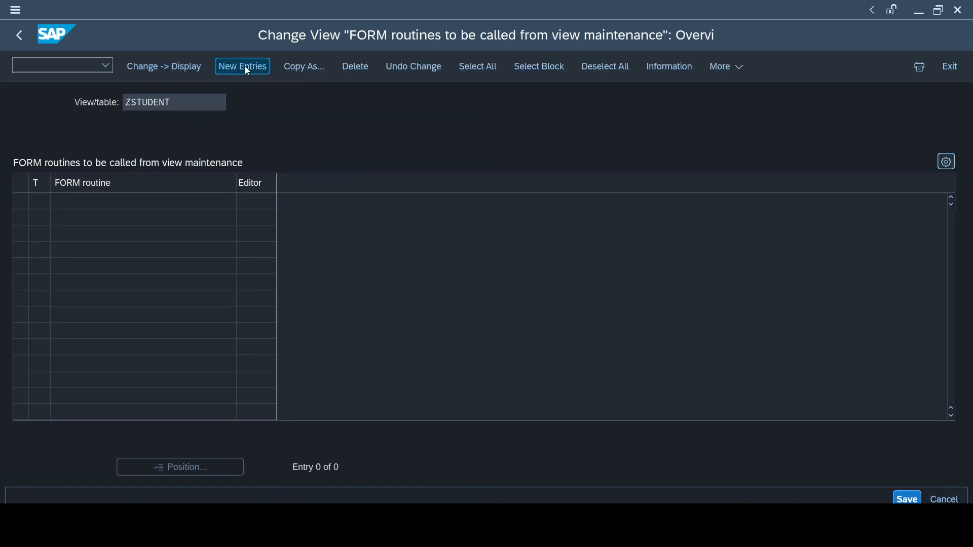
{"action": "left_click", "coordinate": [243, 66]}
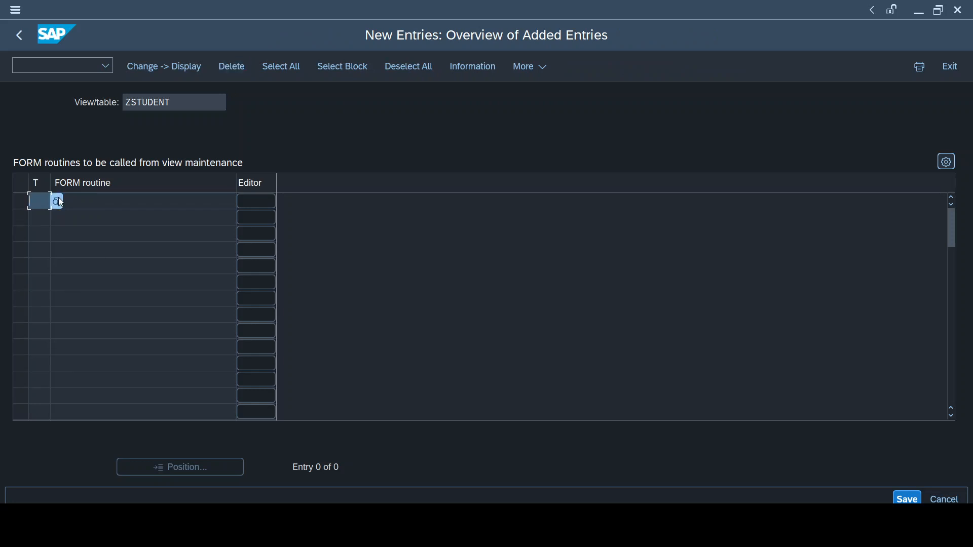
{"action": "left_click", "coordinate": [56, 201]}
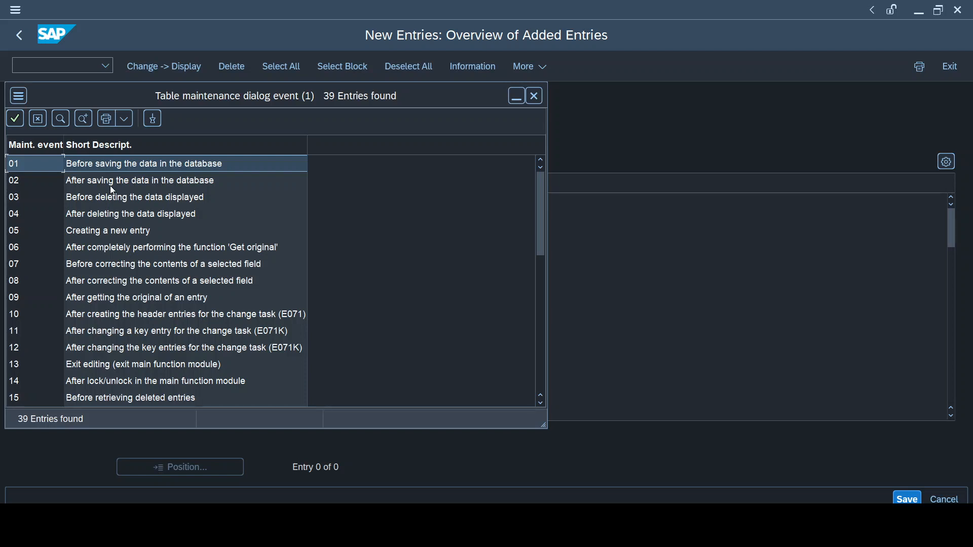
{"action": "mouse_move", "coordinate": [109, 166]}
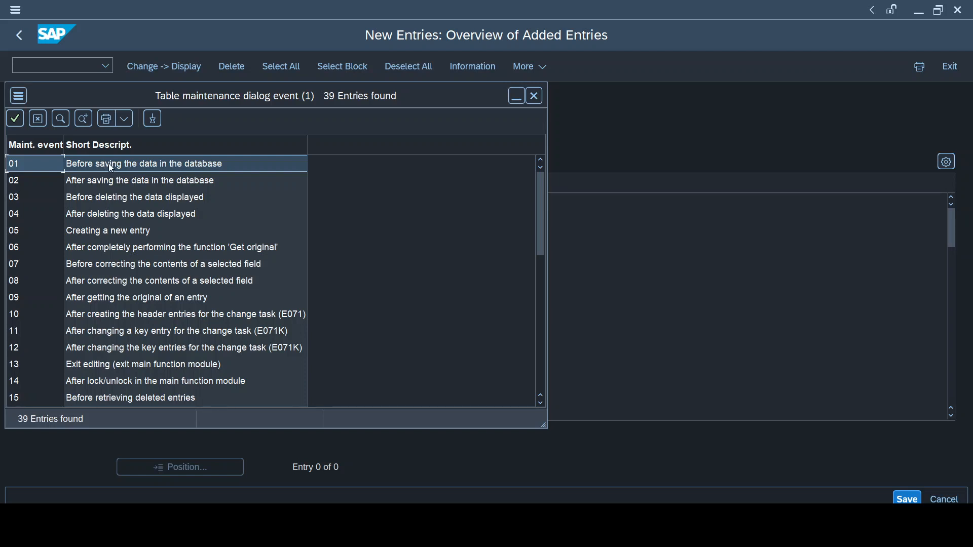
{"action": "mouse_move", "coordinate": [137, 167]}
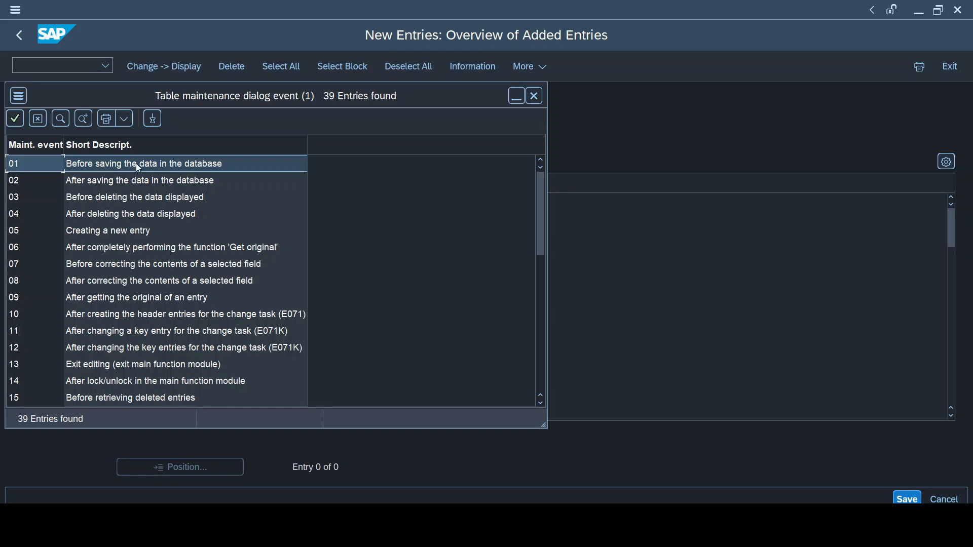
{"action": "mouse_move", "coordinate": [101, 194]}
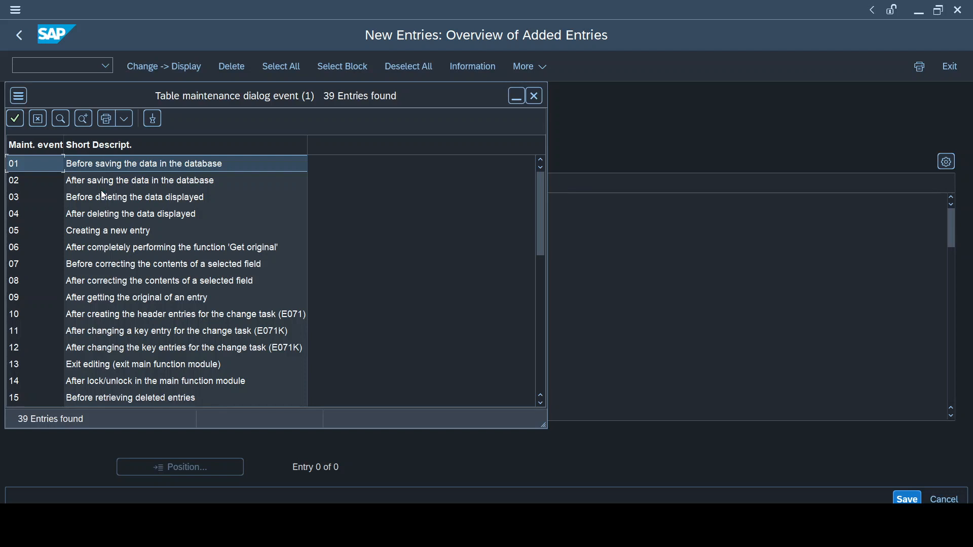
{"action": "mouse_move", "coordinate": [121, 239]}
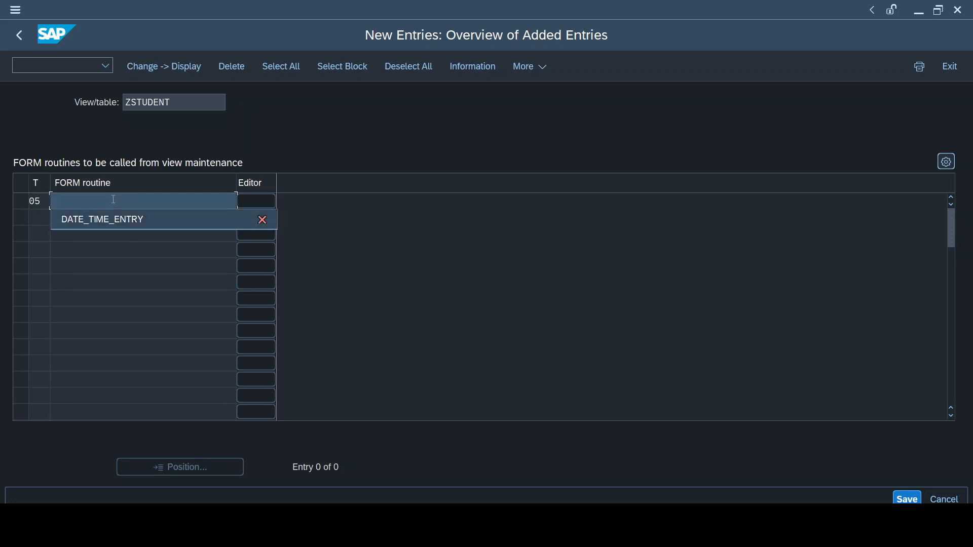
Step: Assign FORM routine DATE_TIME_ENTRY to event 05 and create it in new include LZSTUDENTF01
{"action": "left_click", "coordinate": [101, 219]}
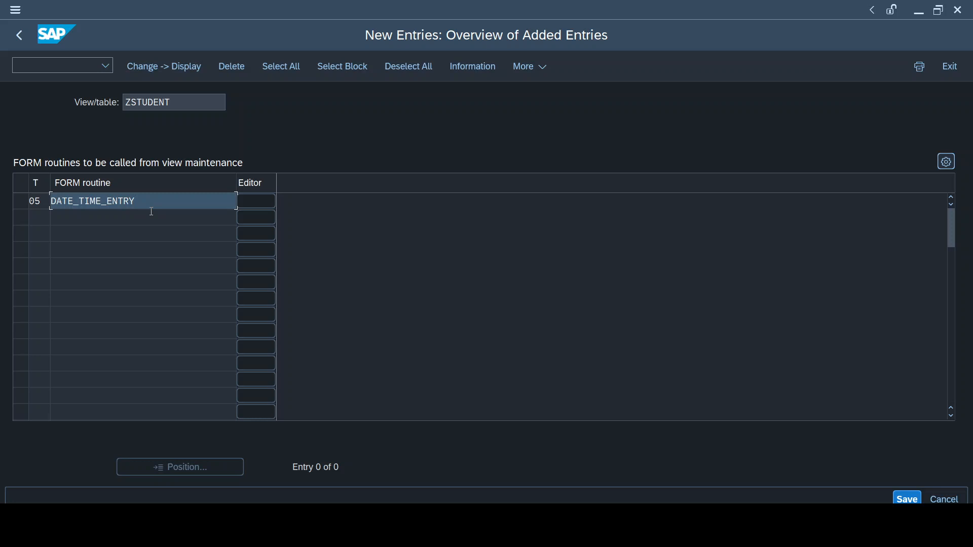
{"action": "left_click", "coordinate": [142, 200]}
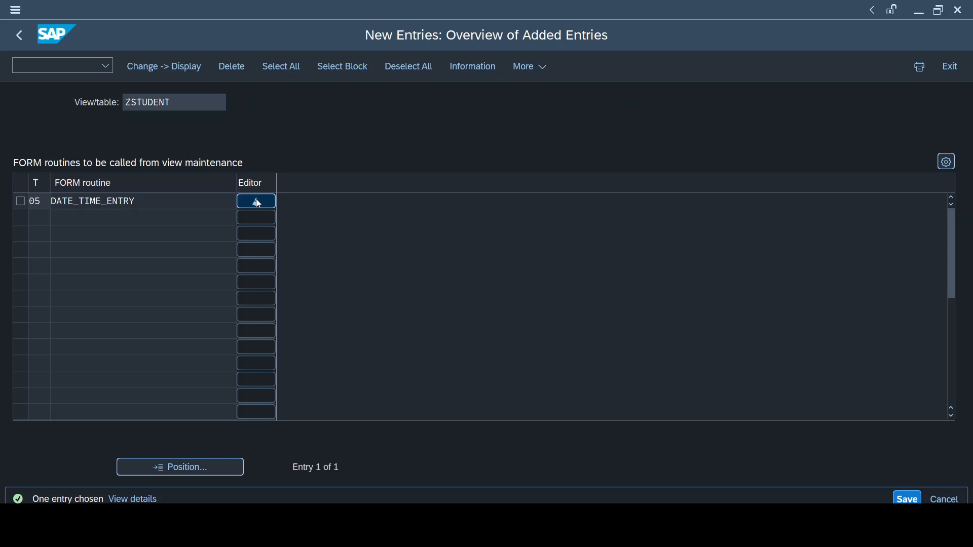
{"action": "left_click", "coordinate": [255, 201]}
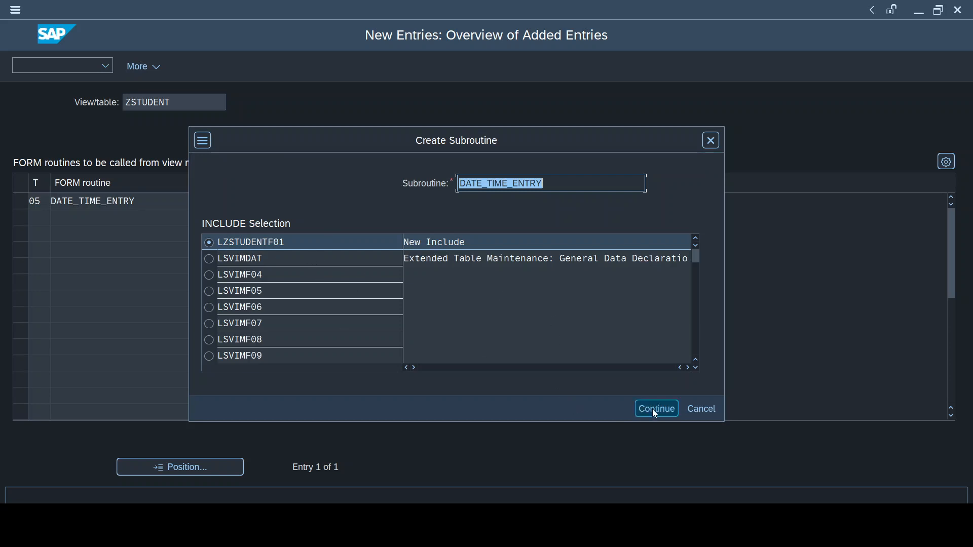
{"action": "left_click", "coordinate": [657, 408]}
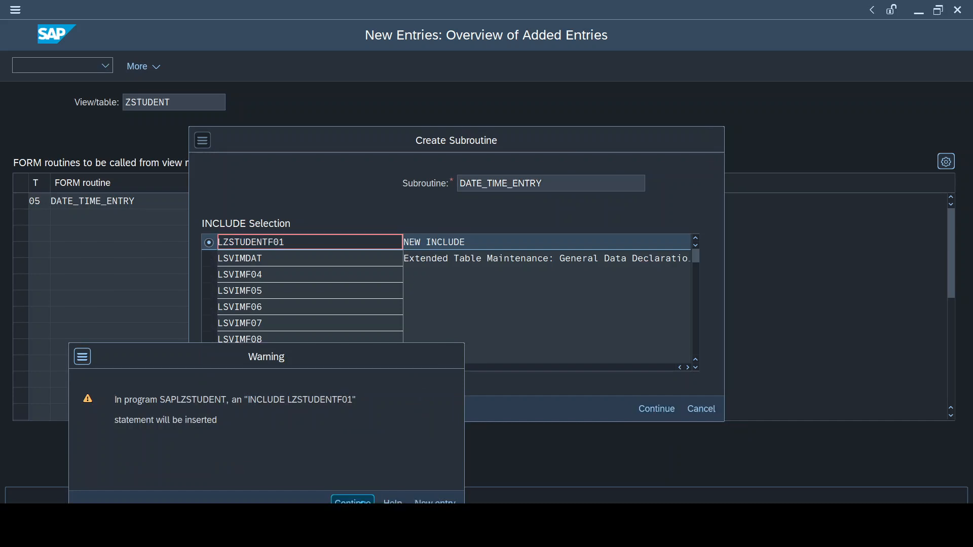
{"action": "left_click", "coordinate": [352, 501]}
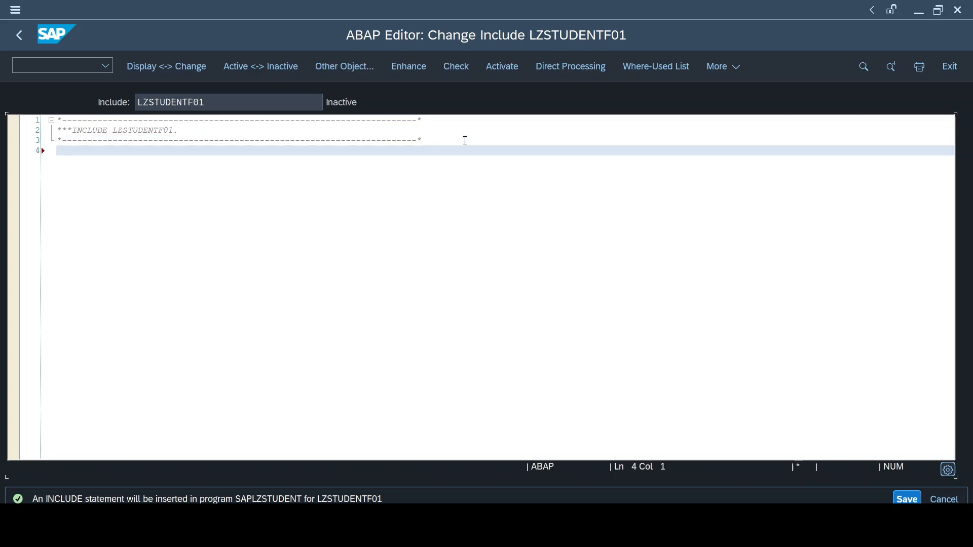
Step: Write an empty FORM DATE_TIME_ENTRY ... ENDFORM block in include LZSTUDENTF01
{"action": "type", "text": "FORM"}
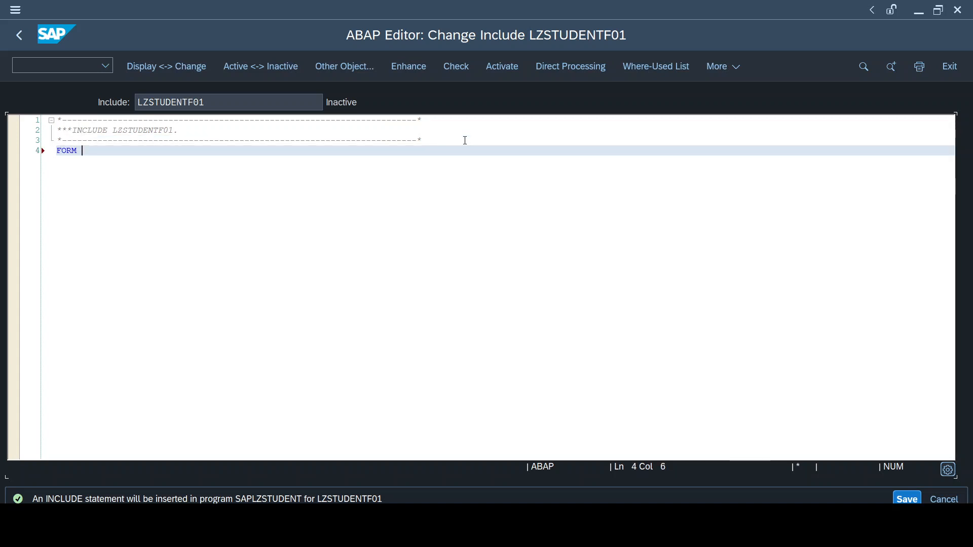
{"action": "type", "text": "DAT"}
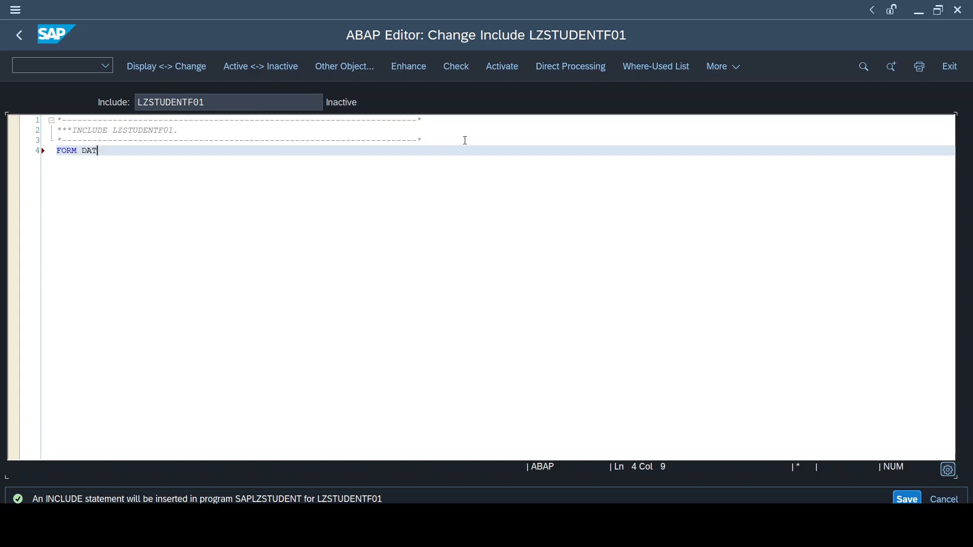
{"action": "type", "text": "E_T"}
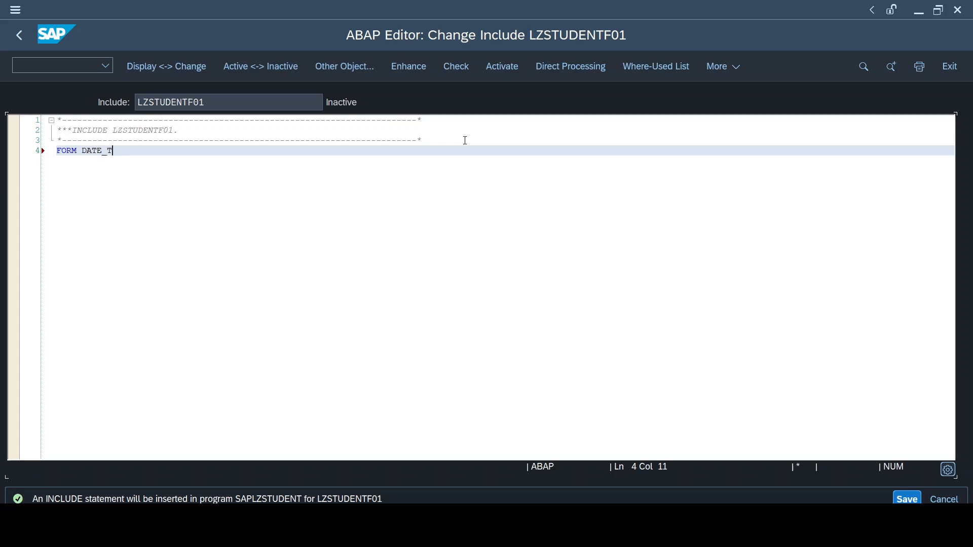
{"action": "type", "text": "IME_ENTRY."}
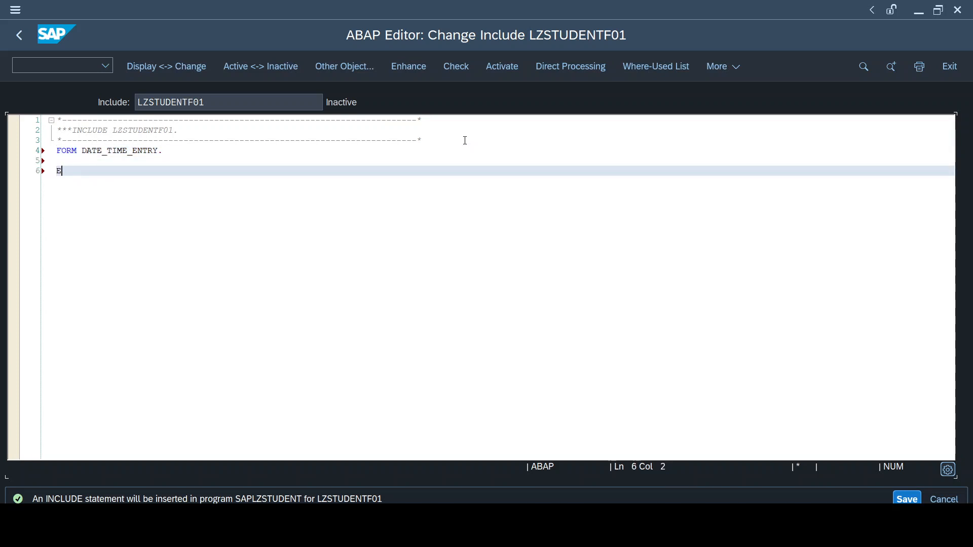
{"action": "type", "text": "NDFORM."}
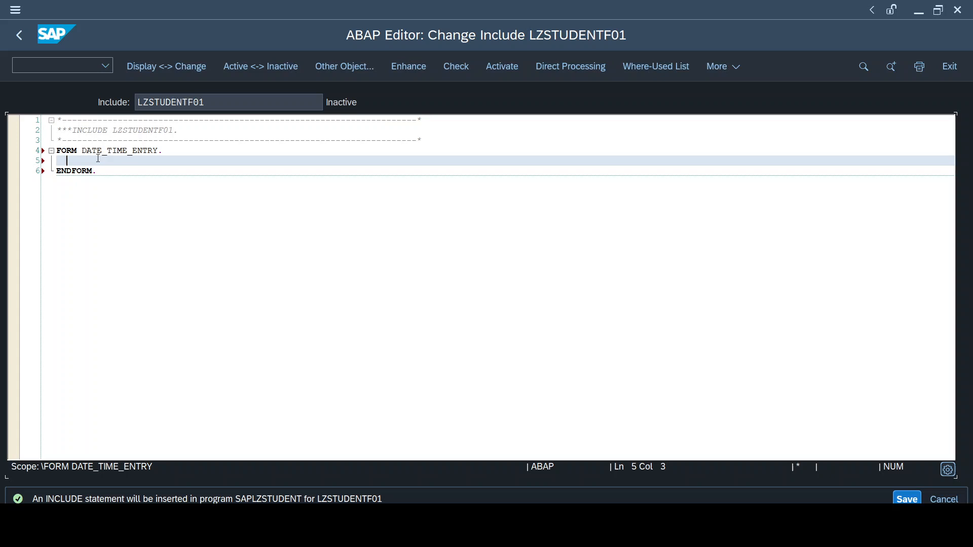
Step: Code ZSTUDENT-ZDATS = SY-DATUM and ZSTUDENT-ZTIMS = SY-TIMLO inside the routine
{"action": "type", "text": "ZSTUDENT"}
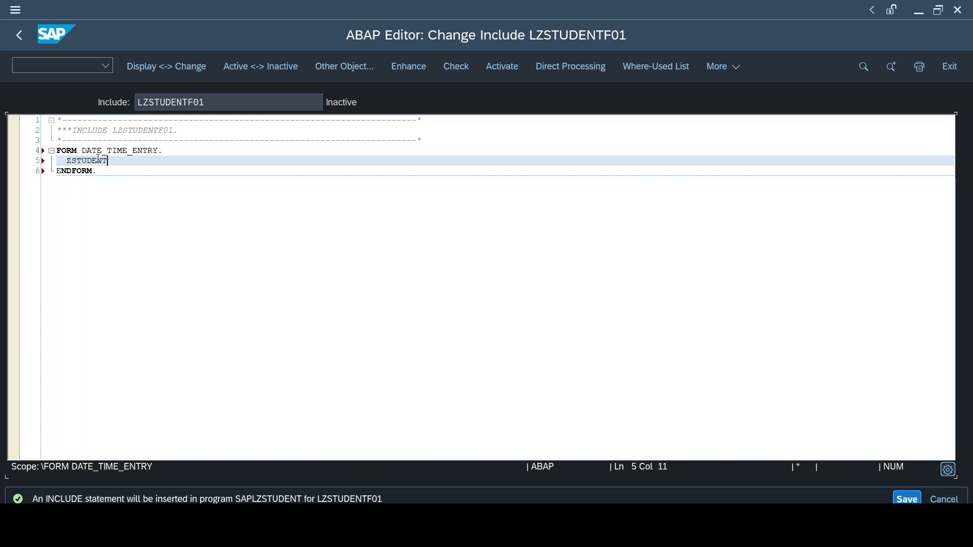
{"action": "type", "text": "-ZD"}
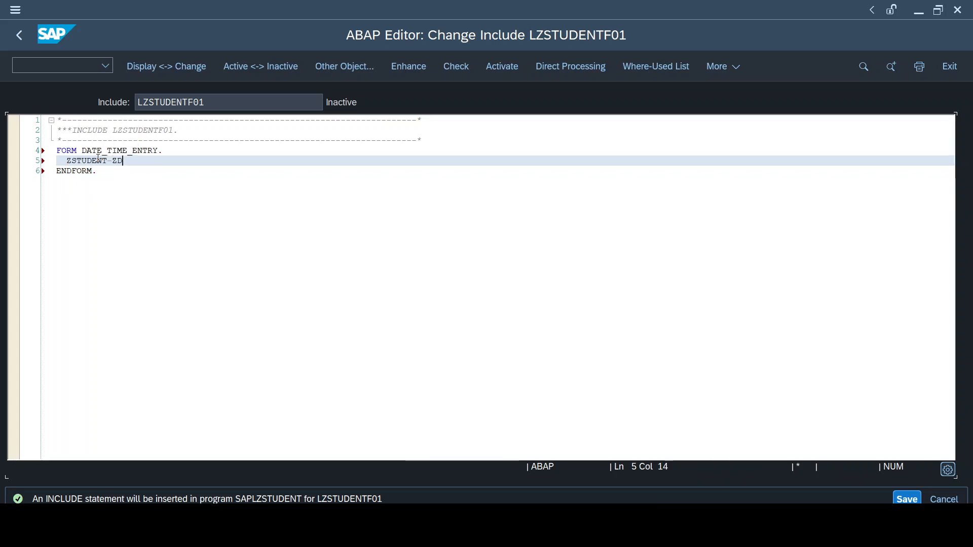
{"action": "key", "text": "Enter"}
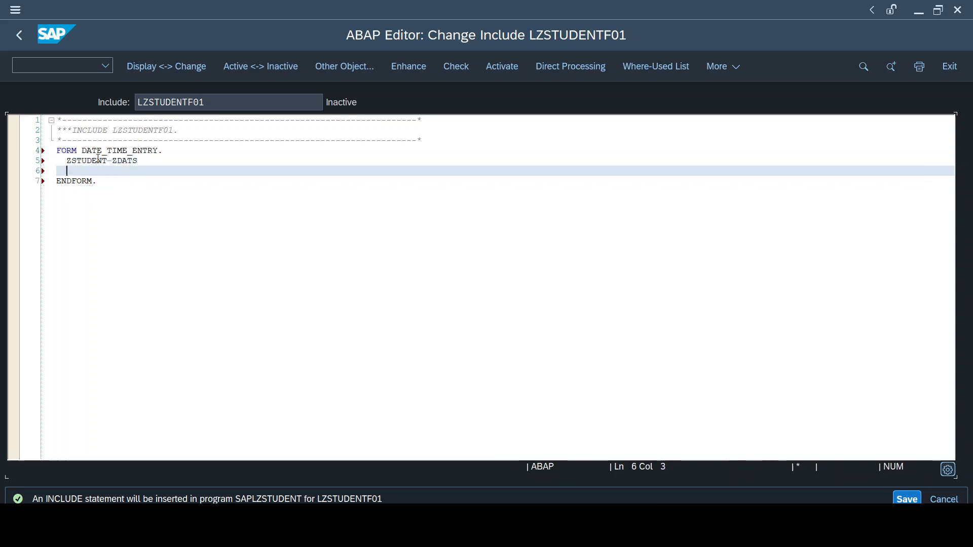
{"action": "type", "text": "ZSTUDENT_ZTIMS"}
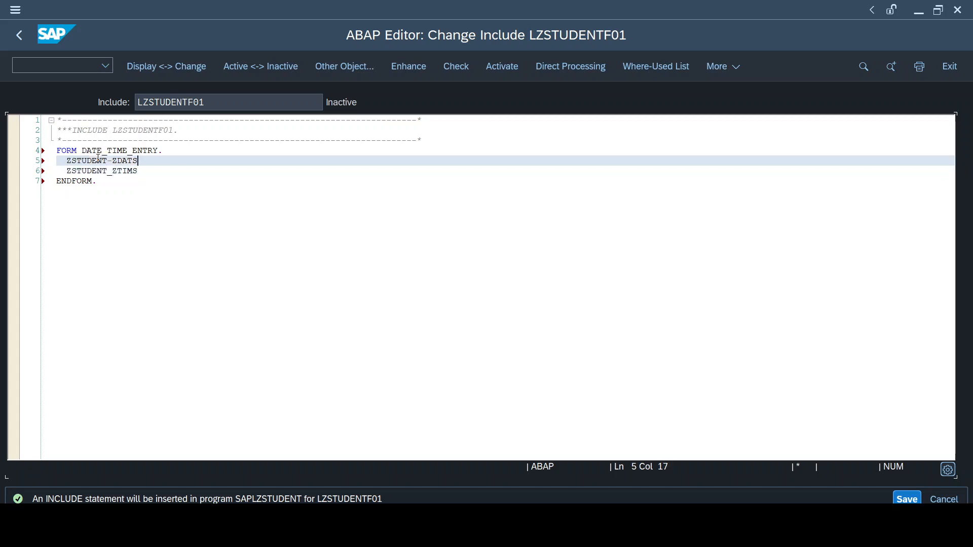
{"action": "type", "text": "= SY"}
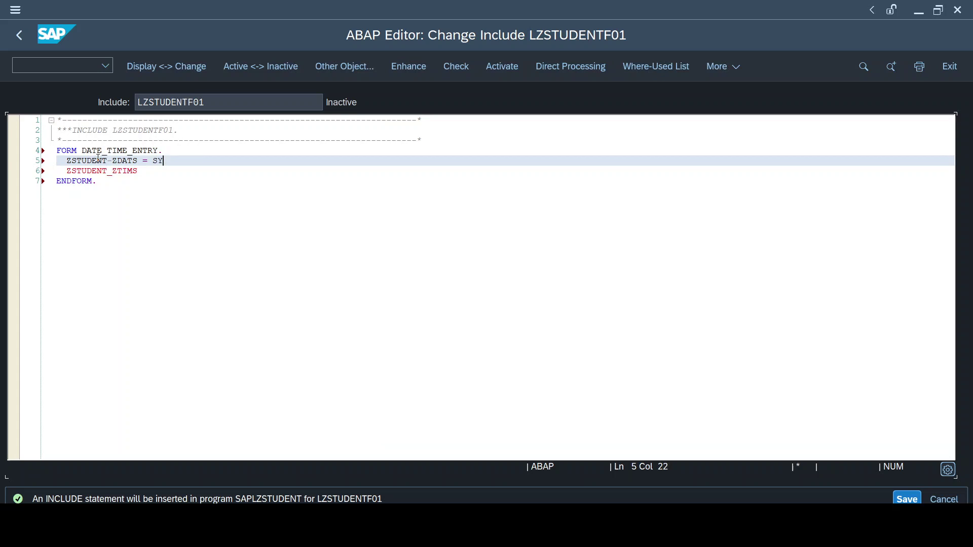
{"action": "type", "text": "-DATUM"}
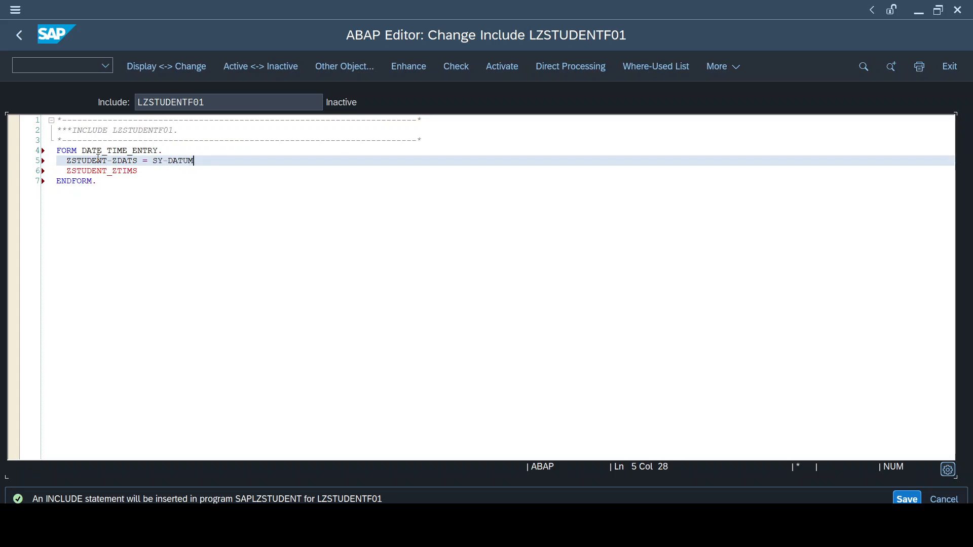
{"action": "type", "text": "."}
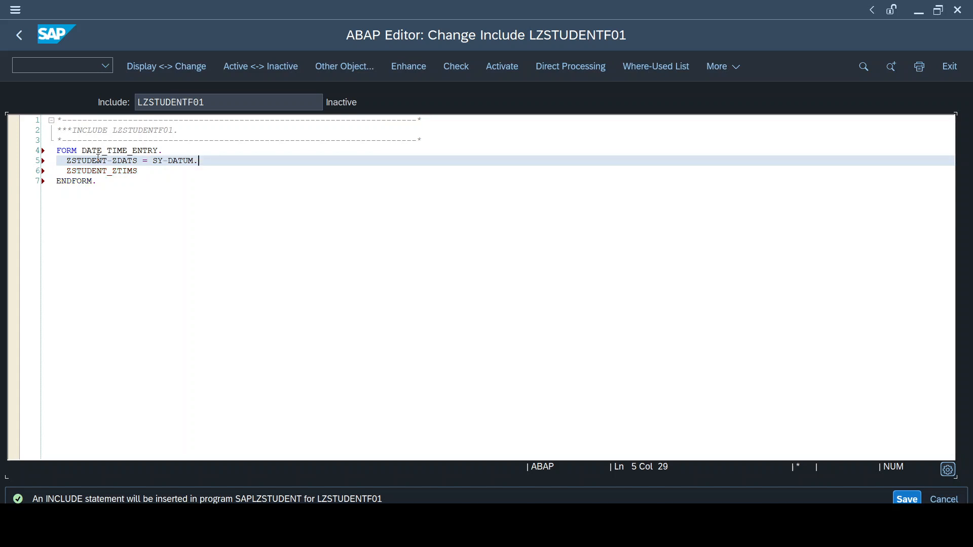
{"action": "type", "text": "="}
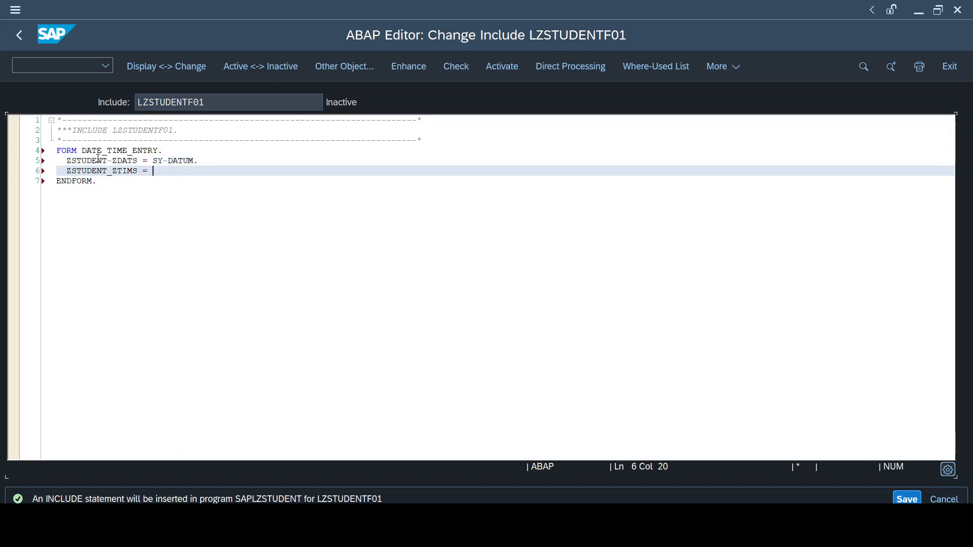
{"action": "type", "text": "SY-TI"}
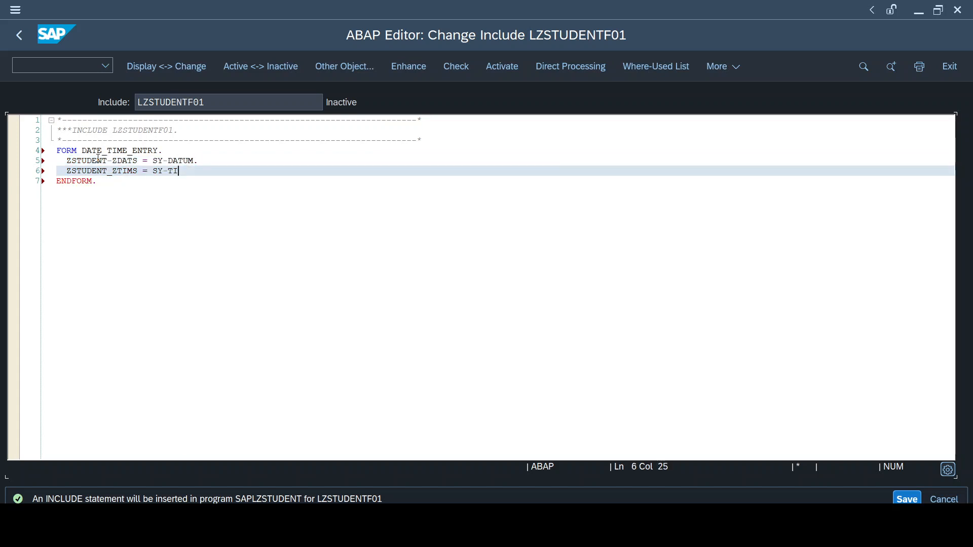
{"action": "type", "text": "MLO."}
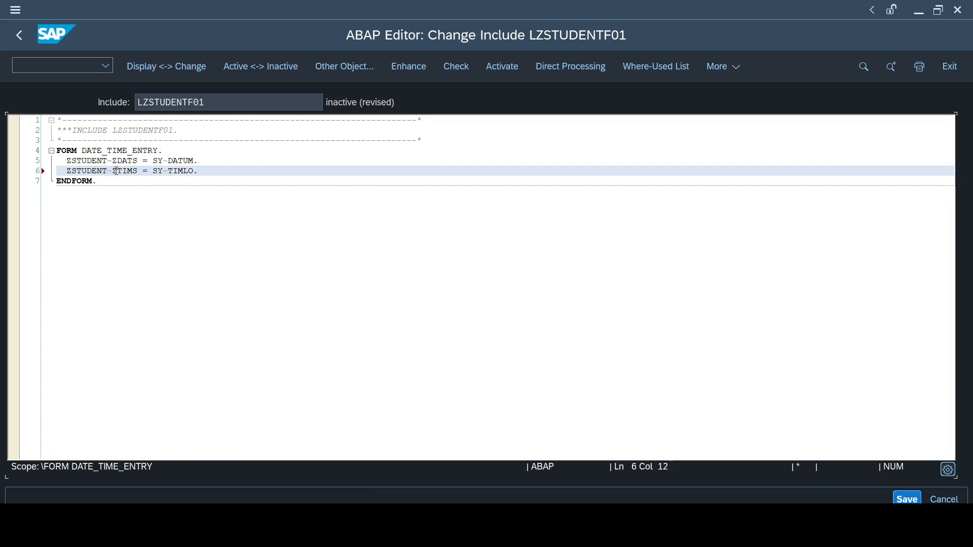
Step: Activate include LZSTUDENTF01 from the Inactive Objects list and dismiss the warnings
{"action": "left_click", "coordinate": [502, 67]}
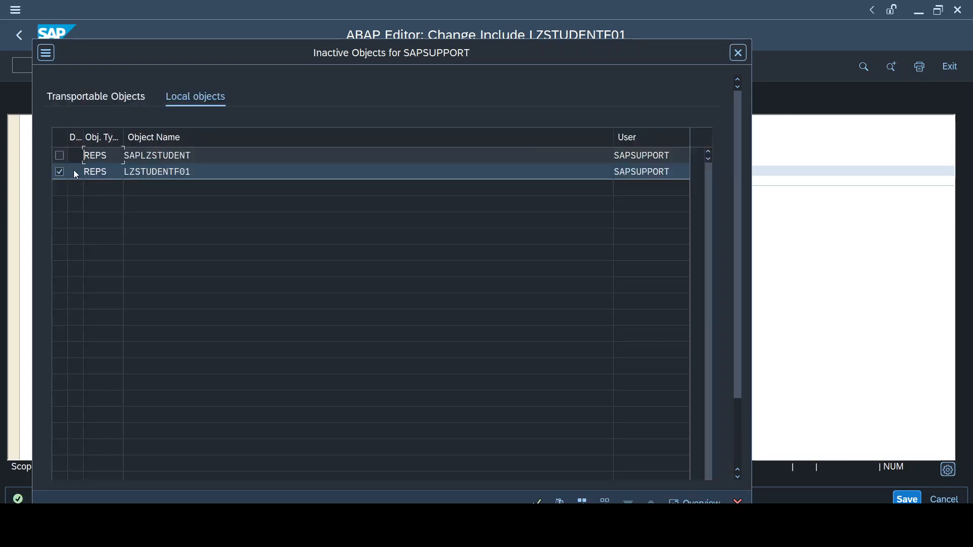
{"action": "left_click", "coordinate": [59, 156]}
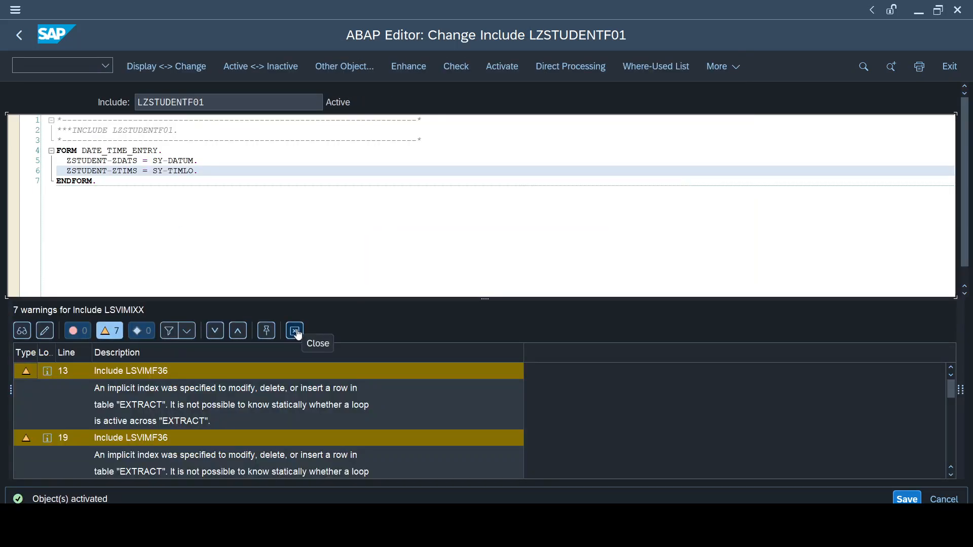
{"action": "left_click", "coordinate": [294, 331]}
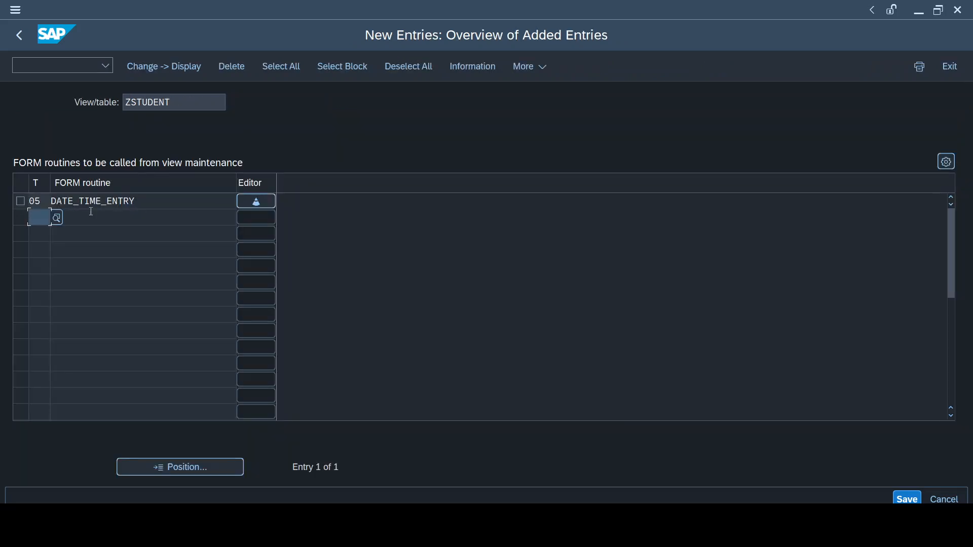
Step: Navigate back from the events screen and Generation Environment to ZSTUDENT's maintenance generator settings
{"action": "left_click", "coordinate": [256, 201]}
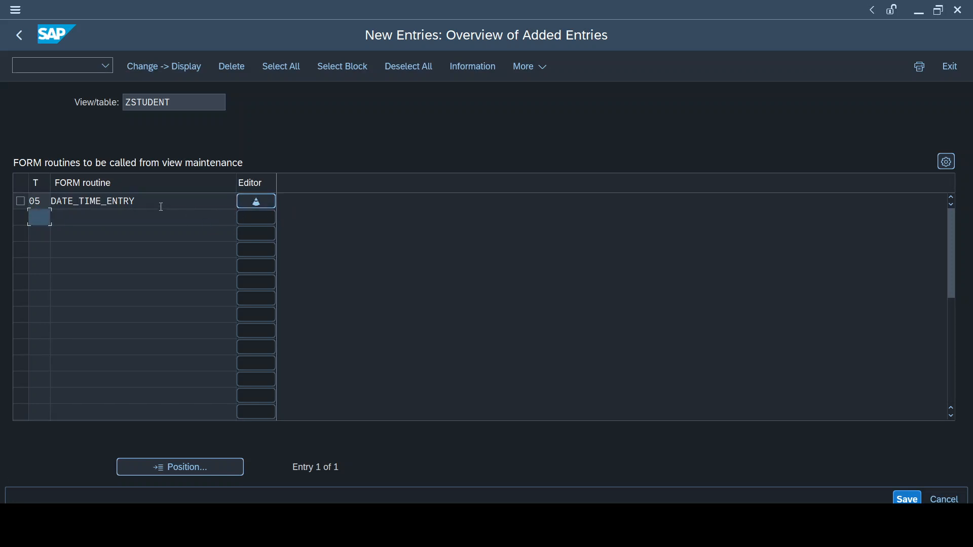
{"action": "mouse_move", "coordinate": [816, 319]}
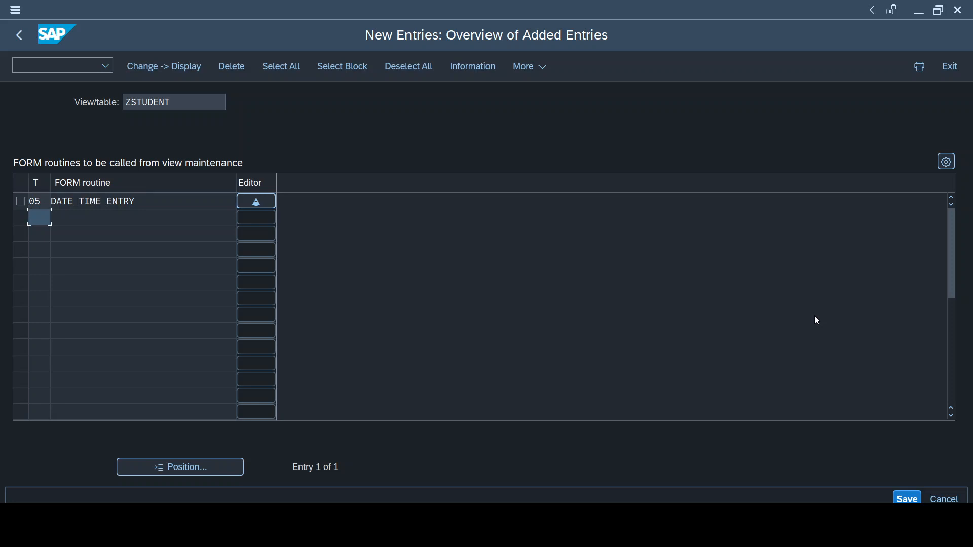
{"action": "mouse_move", "coordinate": [872, 445]}
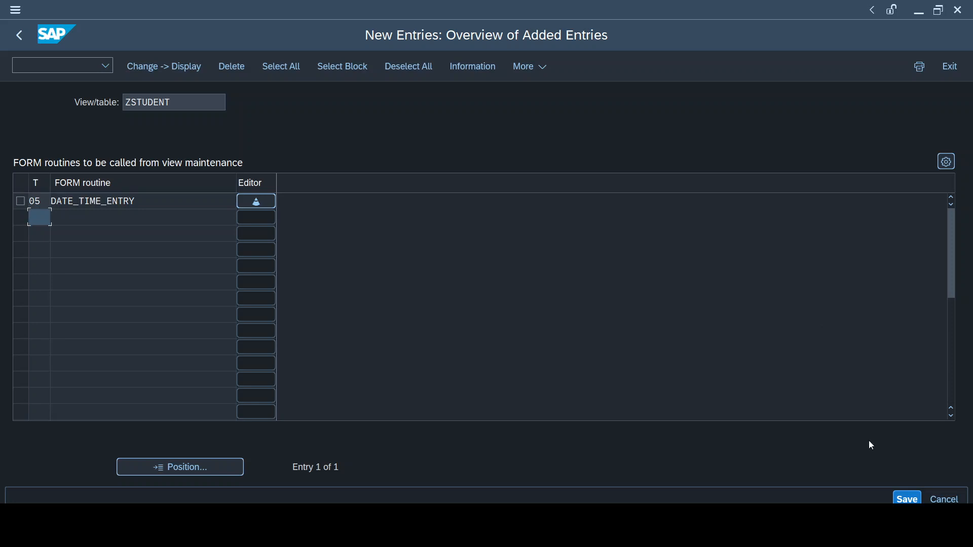
{"action": "left_click", "coordinate": [906, 499]}
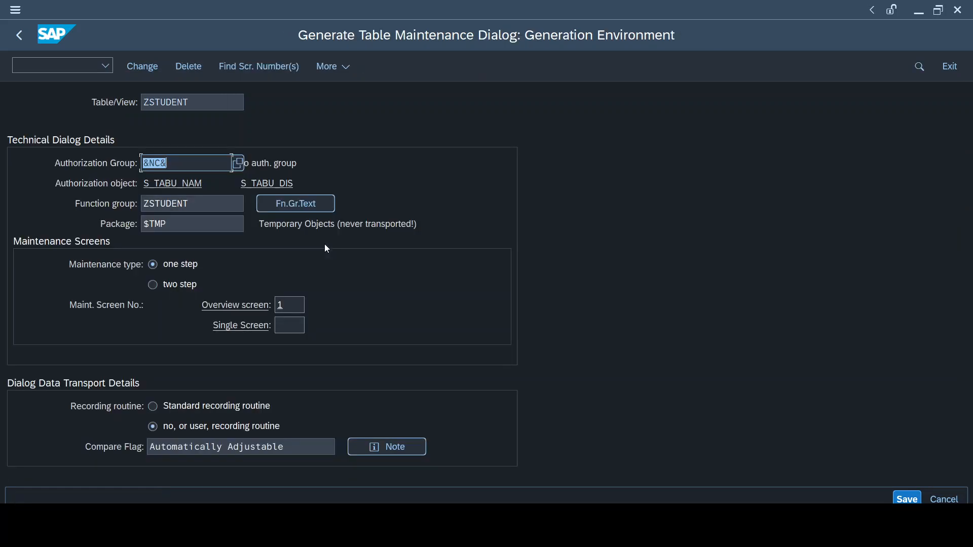
{"action": "mouse_move", "coordinate": [272, 132]}
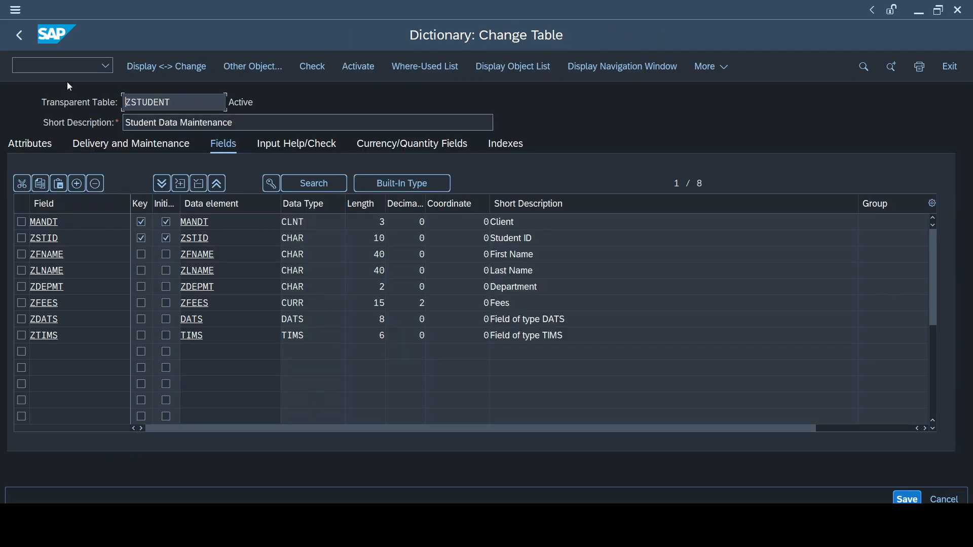
Step: Launch SM30 via /osm30 and maintain table ZSTUDENT, listing the four existing students
{"action": "type", "text": "/osm"}
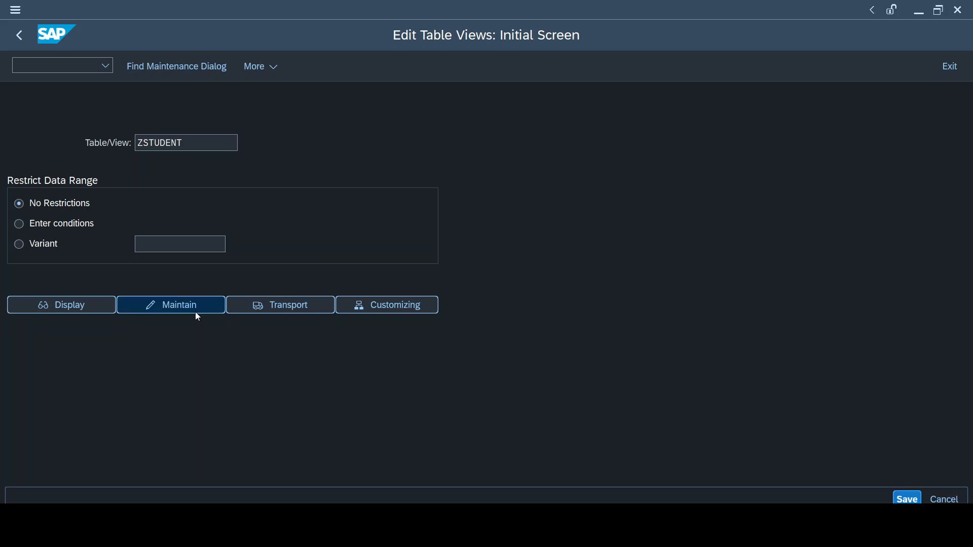
{"action": "left_click", "coordinate": [170, 304]}
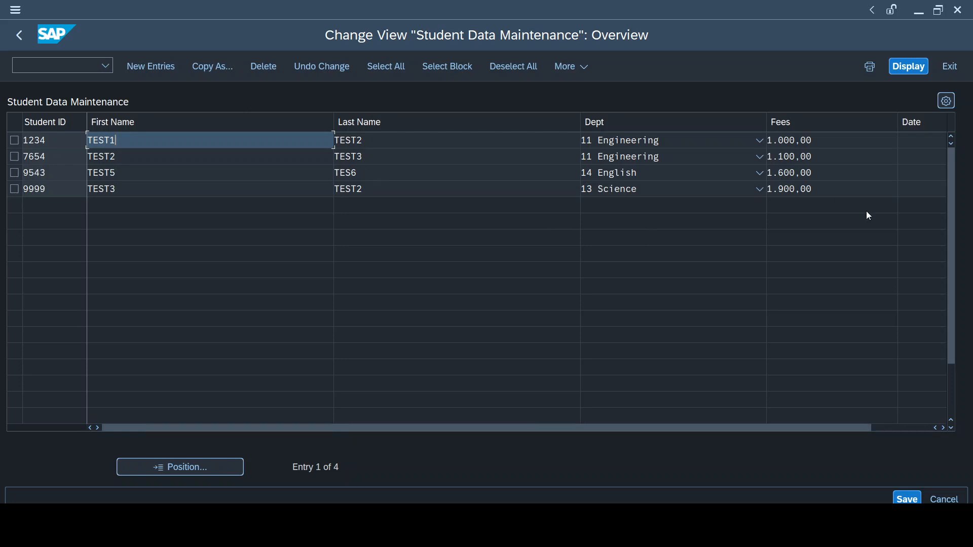
{"action": "mouse_move", "coordinate": [460, 208]}
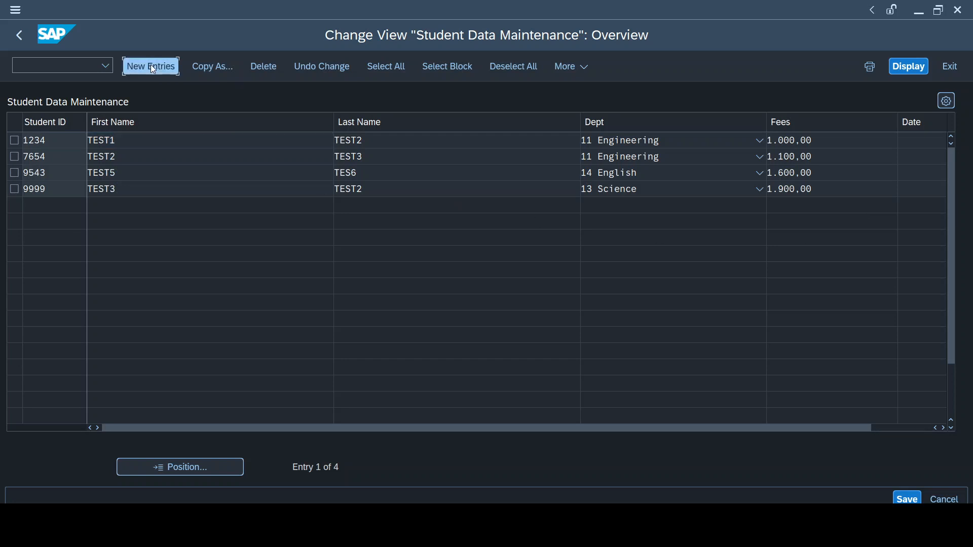
Step: Enter new student 1357, TMG EVENT / TMG DATE, department 11 Engineering, fees 1100
{"action": "left_click", "coordinate": [150, 66]}
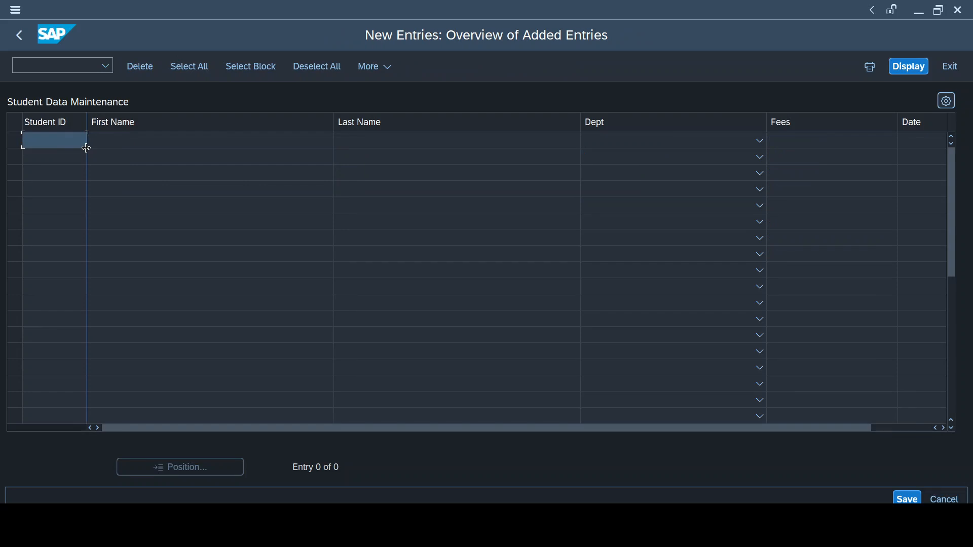
{"action": "type", "text": "1357"}
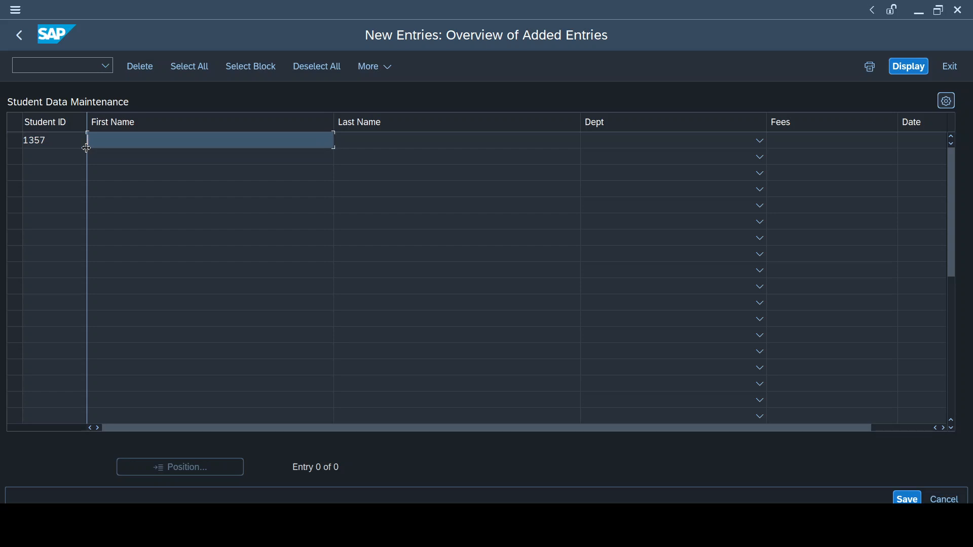
{"action": "type", "text": "TMG EVENT"}
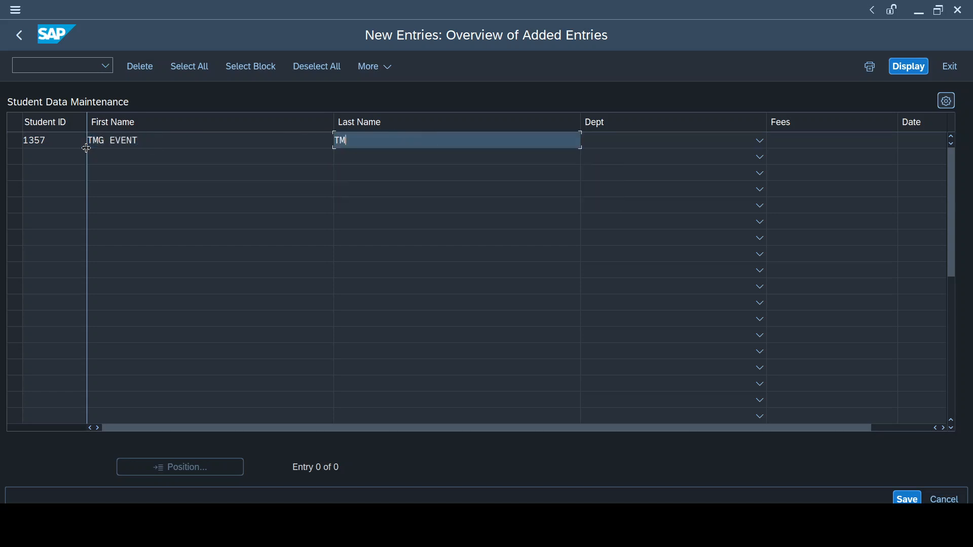
{"action": "type", "text": "G"}
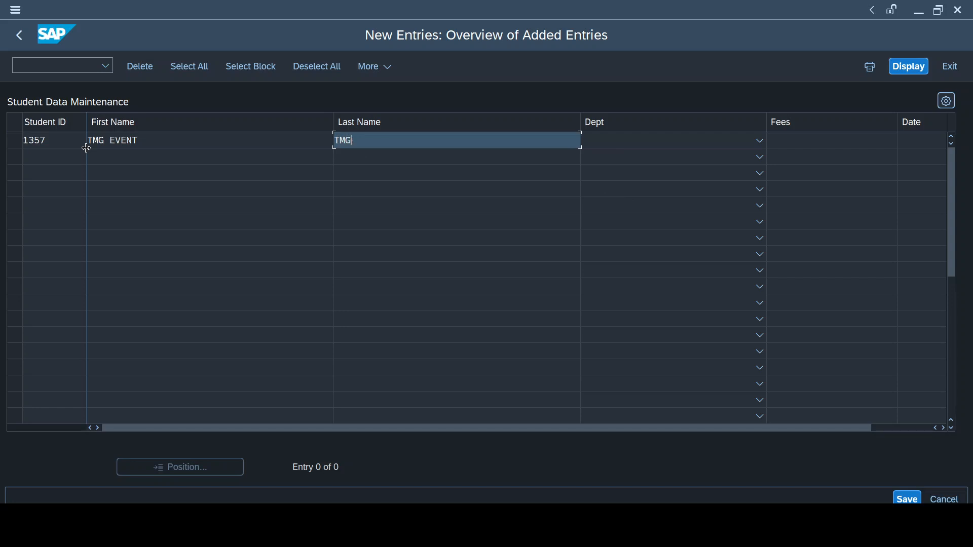
{"action": "type", "text": "DATE"}
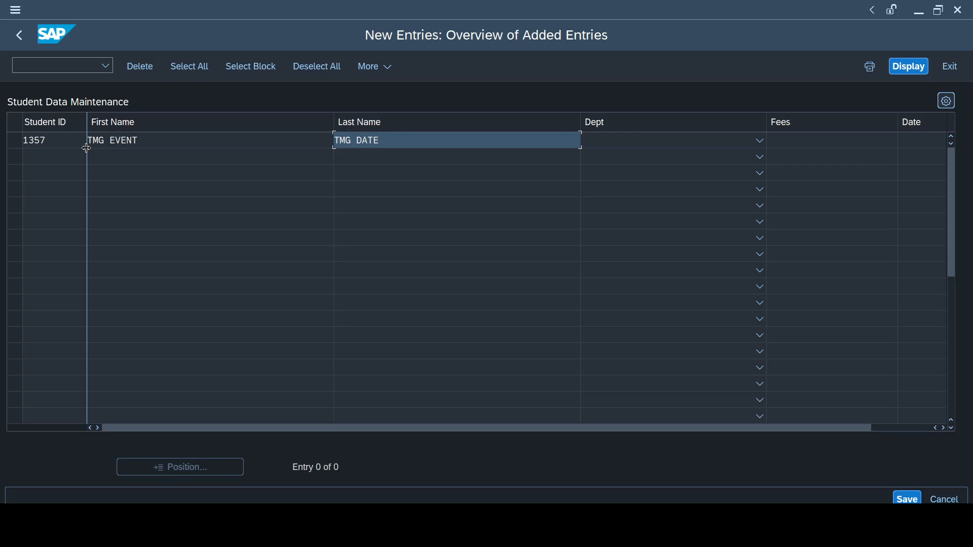
{"action": "left_click", "coordinate": [759, 140]}
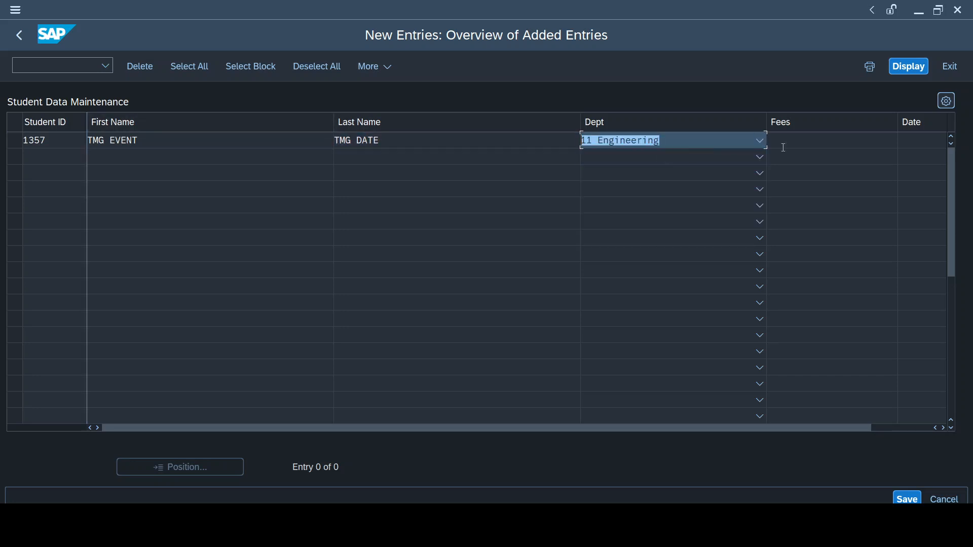
{"action": "type", "text": "110"}
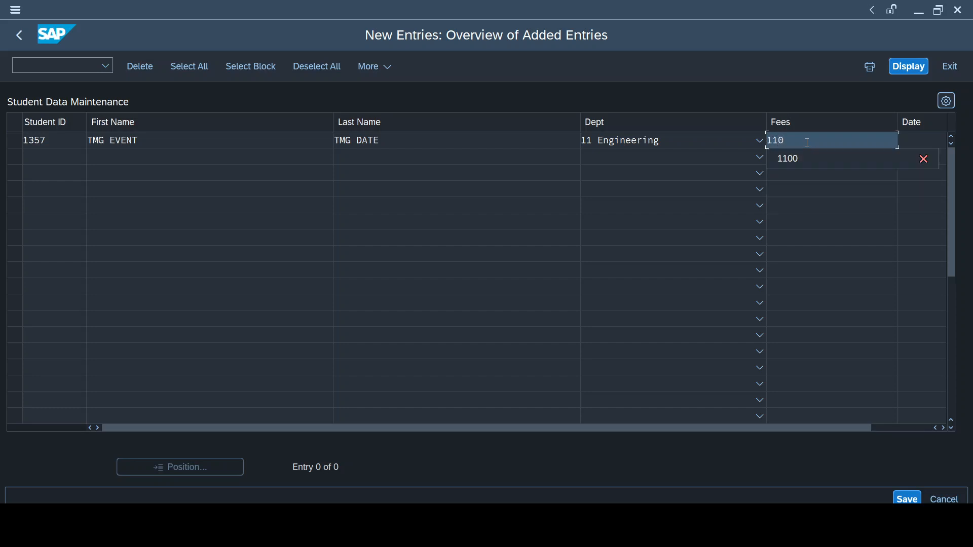
{"action": "left_click", "coordinate": [786, 158]}
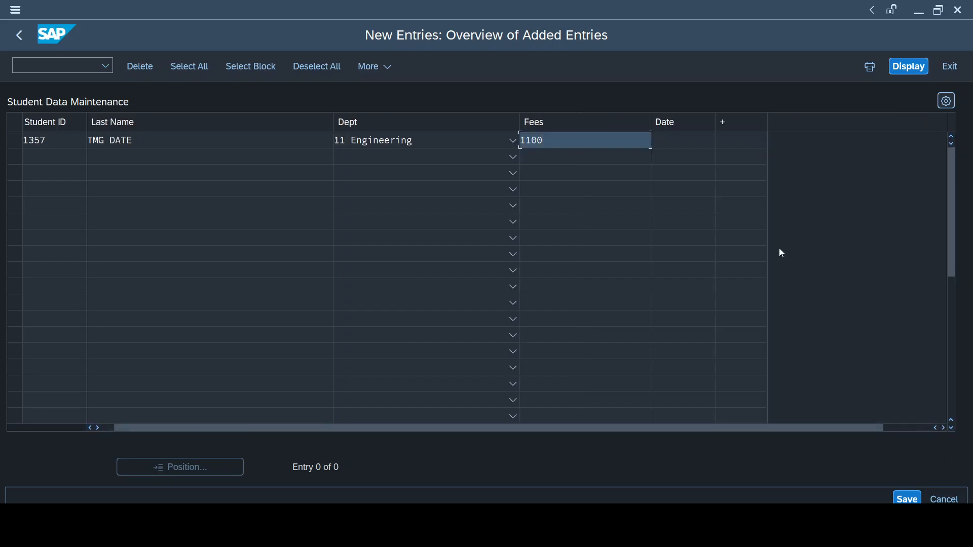
{"action": "left_click", "coordinate": [682, 140]}
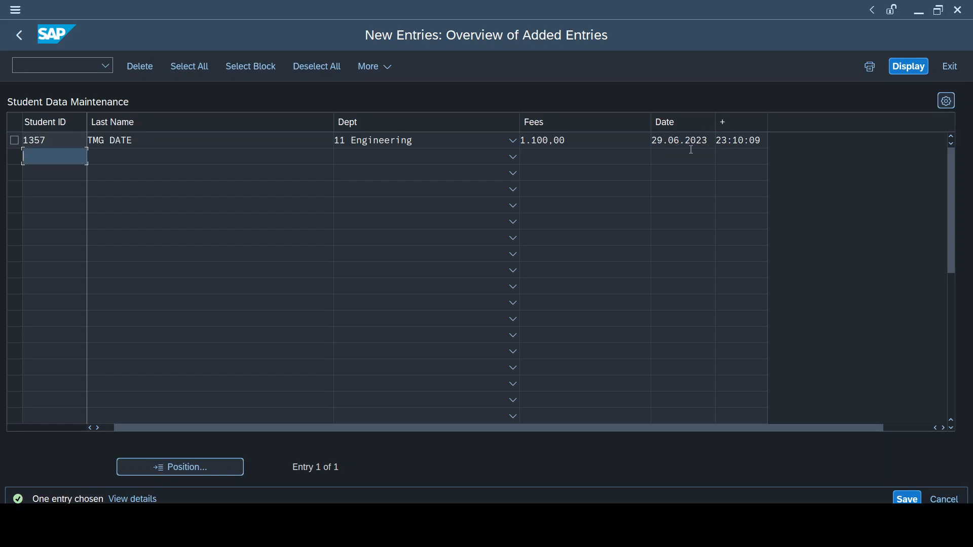
{"action": "mouse_move", "coordinate": [752, 146]}
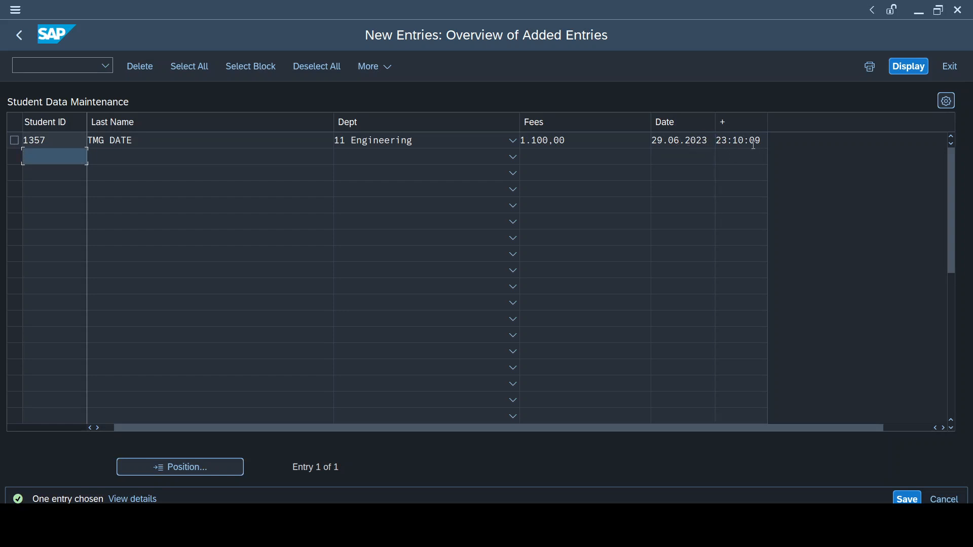
{"action": "mouse_move", "coordinate": [725, 150]}
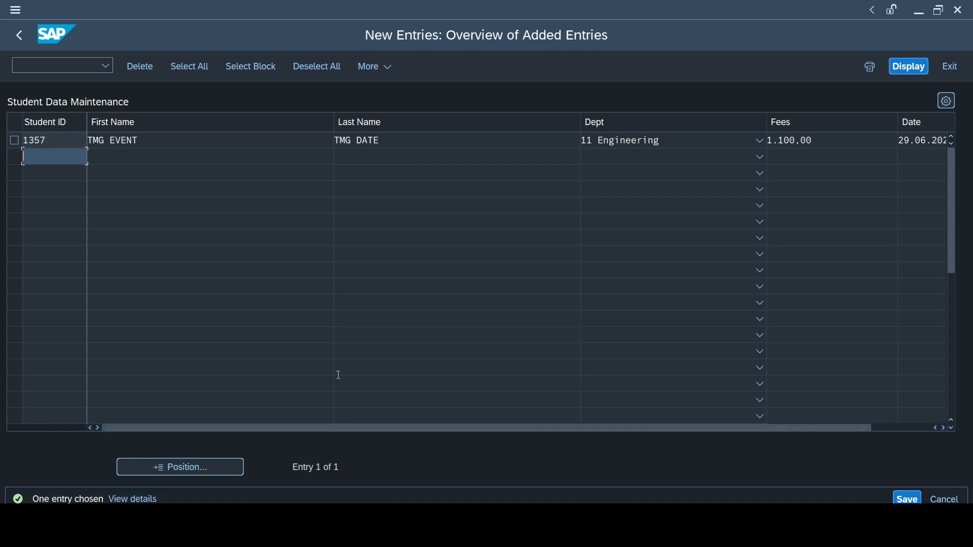
{"action": "mouse_move", "coordinate": [624, 357]}
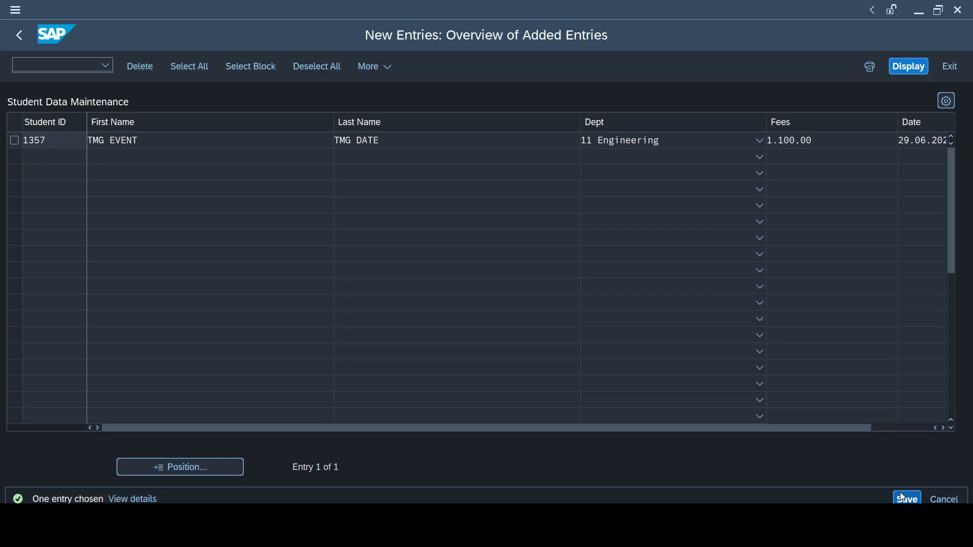
Step: Save student 1357 with auto-filled date 29.06.2023 and return to the five-student overview
{"action": "left_click", "coordinate": [906, 499]}
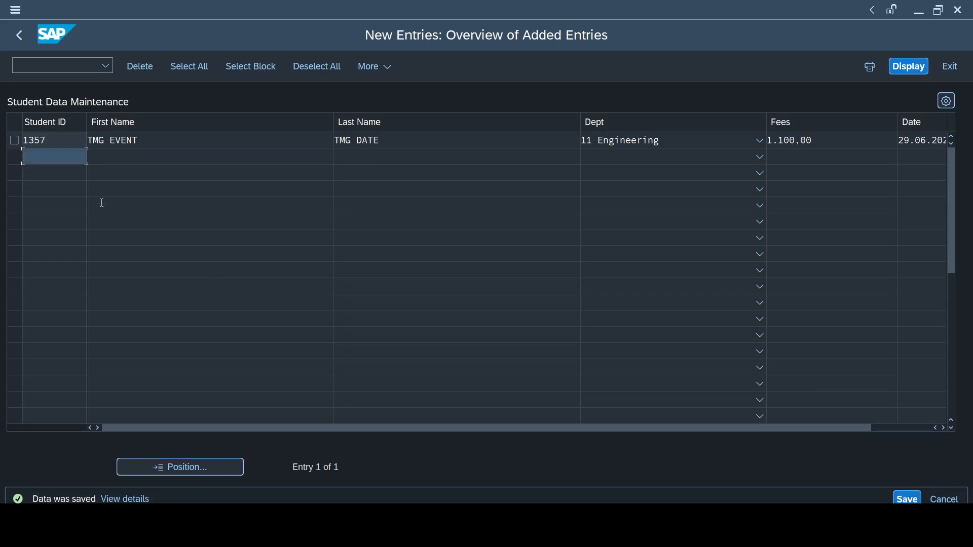
{"action": "left_click", "coordinate": [19, 35]}
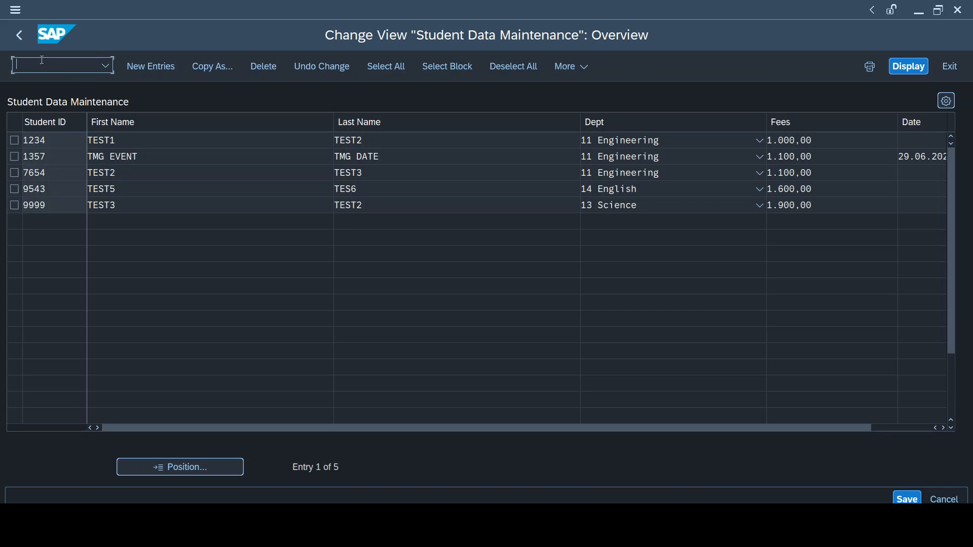
Step: Run SE16N on ZSTUDENT and select row 1357 showing date 29.06.2023, time 23:10:09
{"action": "type", "text": "/ose16n"}
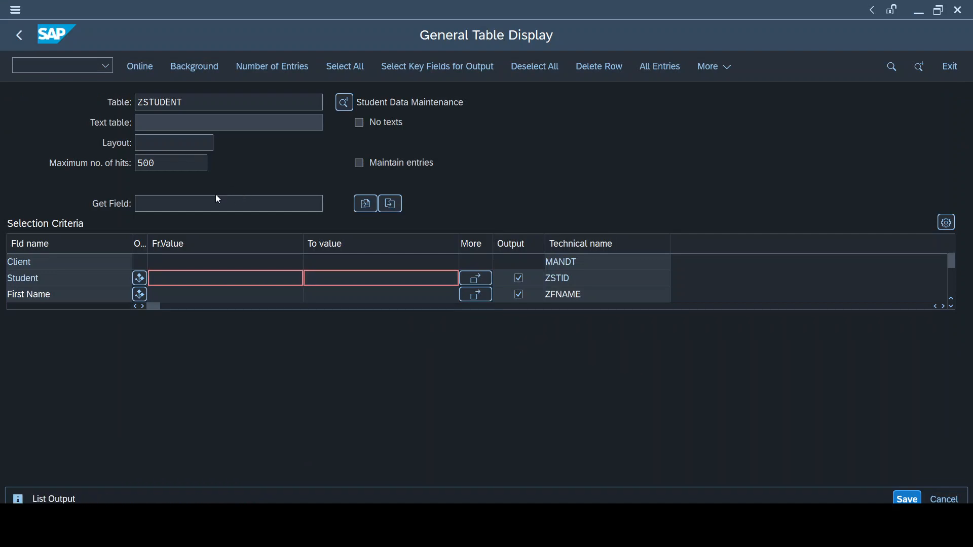
{"action": "left_click", "coordinate": [140, 67]}
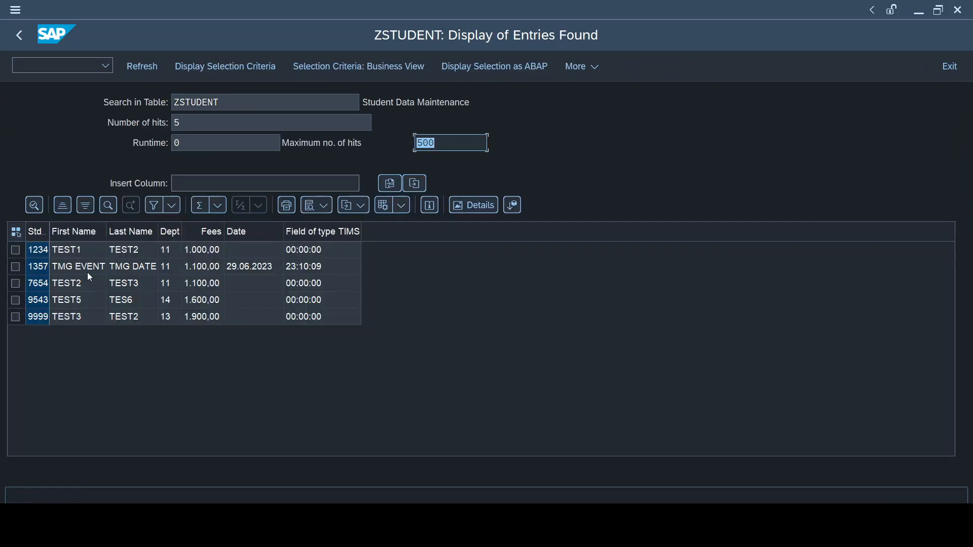
{"action": "left_click", "coordinate": [15, 267]}
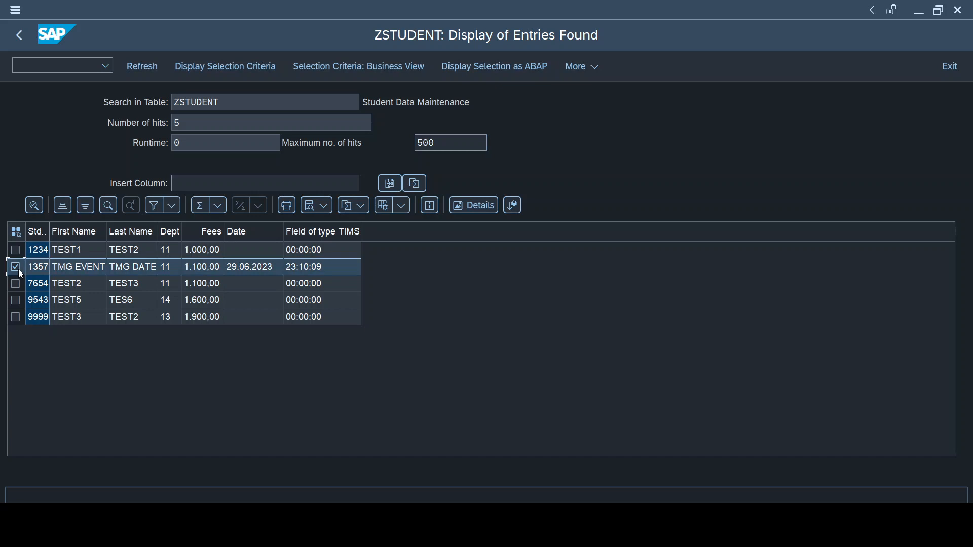
{"action": "mouse_move", "coordinate": [163, 300]}
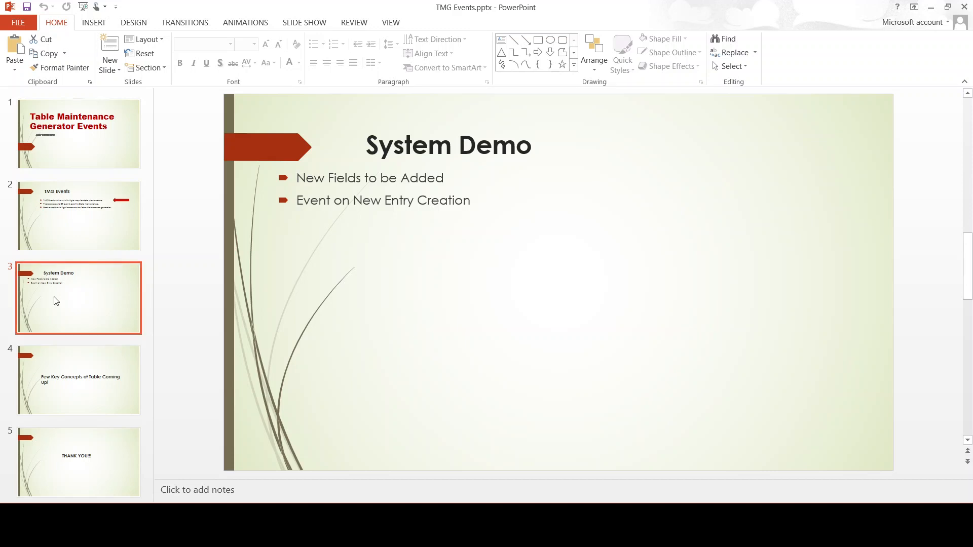
Step: Show slide 4, 'Few Key Concepts of Table Coming Up!', in the TMG Events deck
{"action": "left_click", "coordinate": [77, 371]}
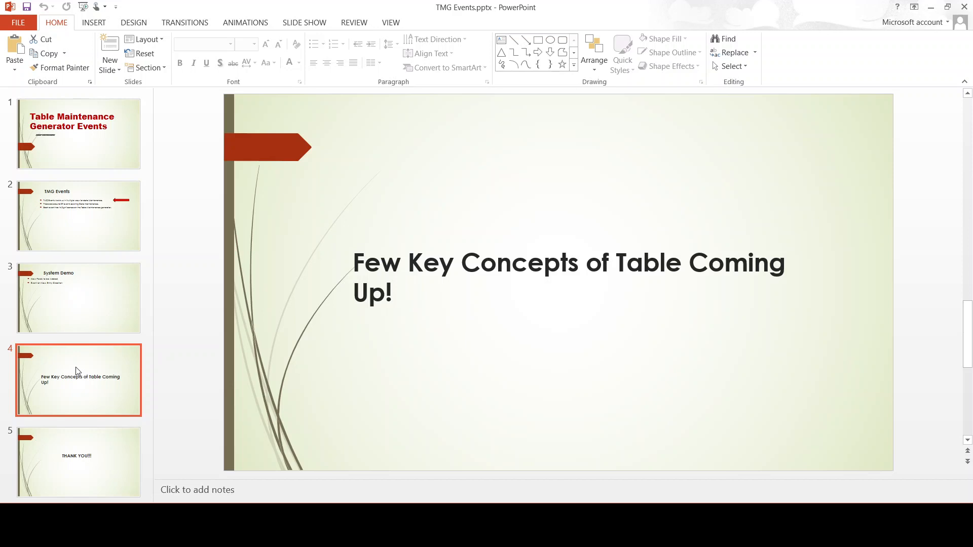